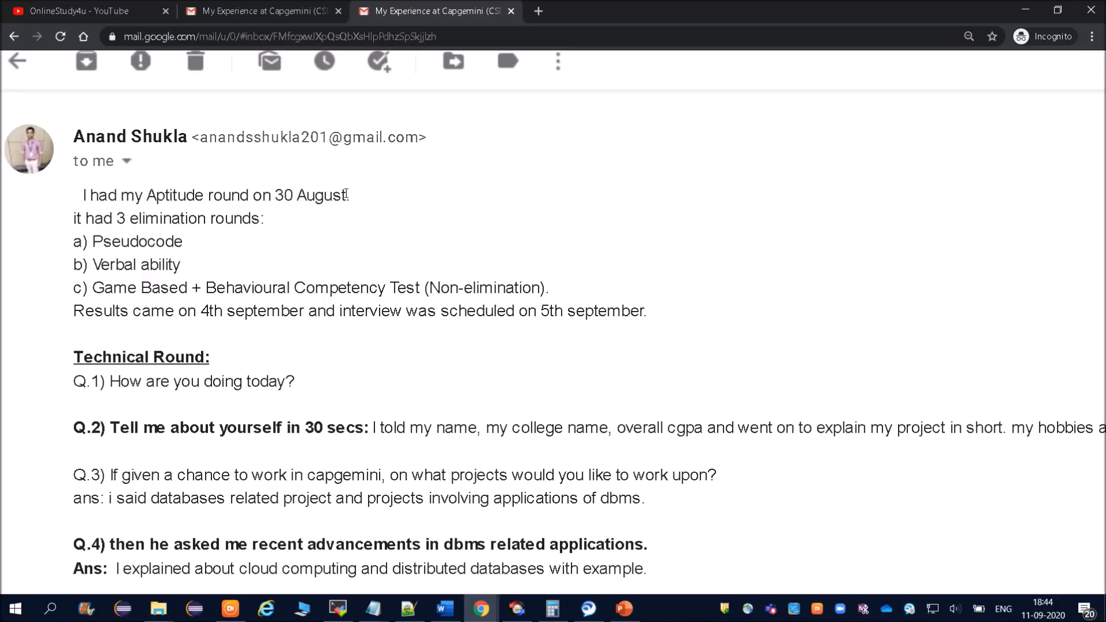
Highlight and clear the aptitude round date sentence and Behavioural Competency Test passage.
{"action": "left_click_drag", "start_coordinate": [120, 196], "coordinate": [345, 196]}
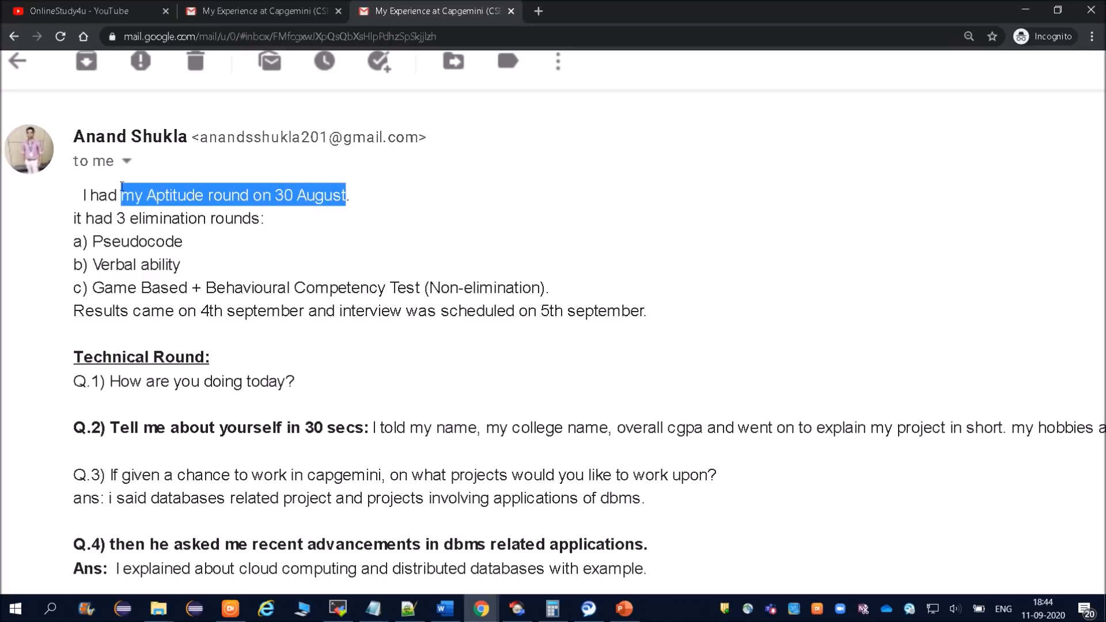
{"action": "left_click_drag", "start_coordinate": [120, 196], "coordinate": [79, 196]}
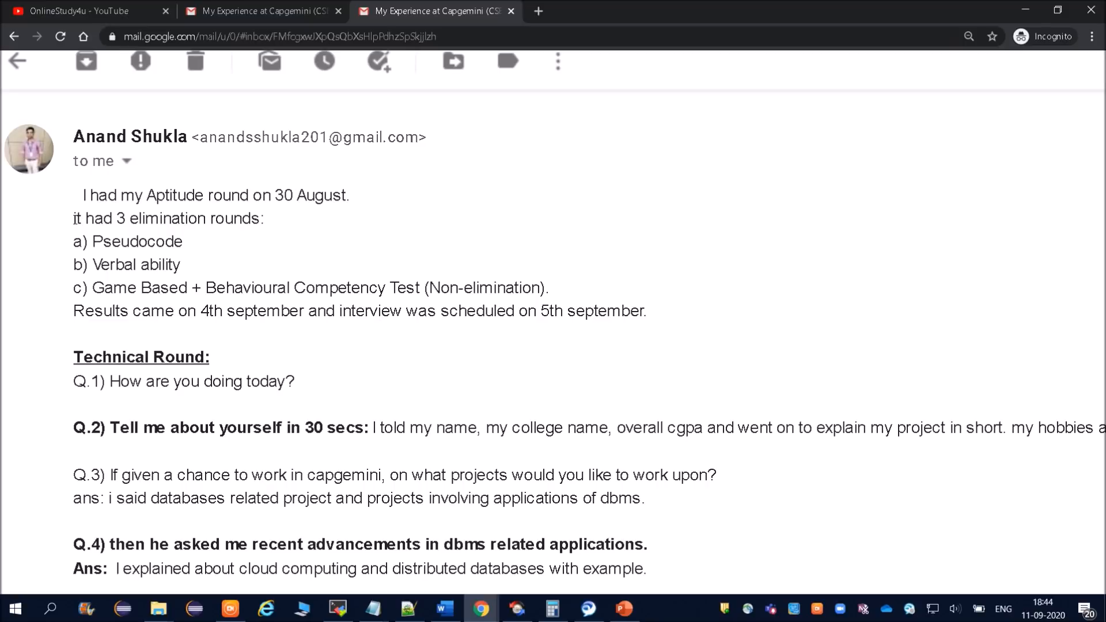
{"action": "left_click_drag", "start_coordinate": [73, 218], "coordinate": [209, 218]}
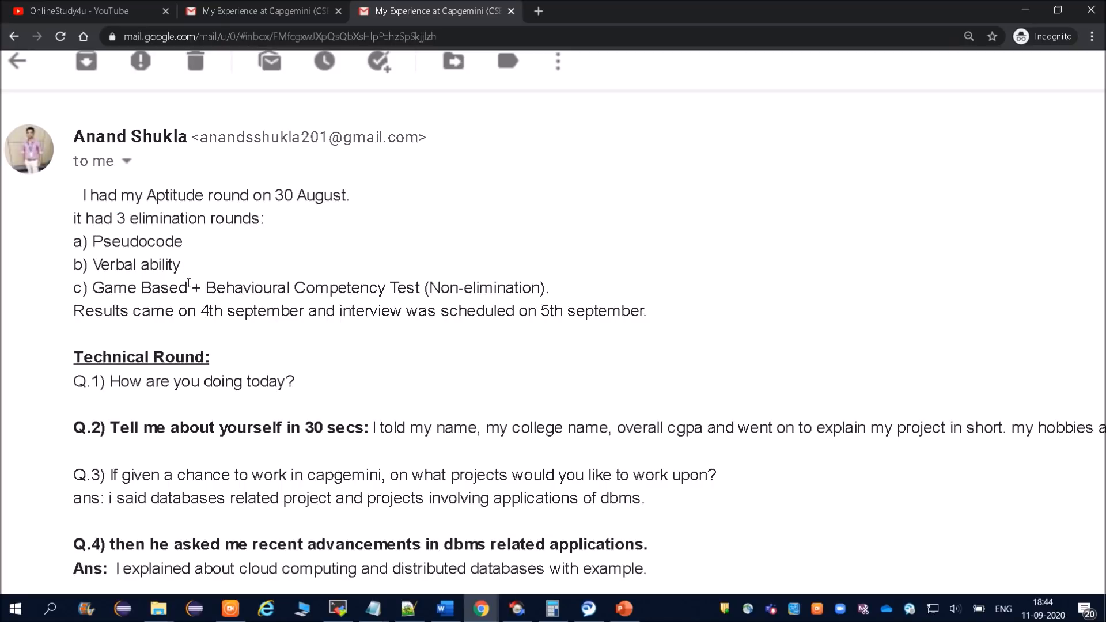
{"action": "mouse_move", "coordinate": [261, 283]}
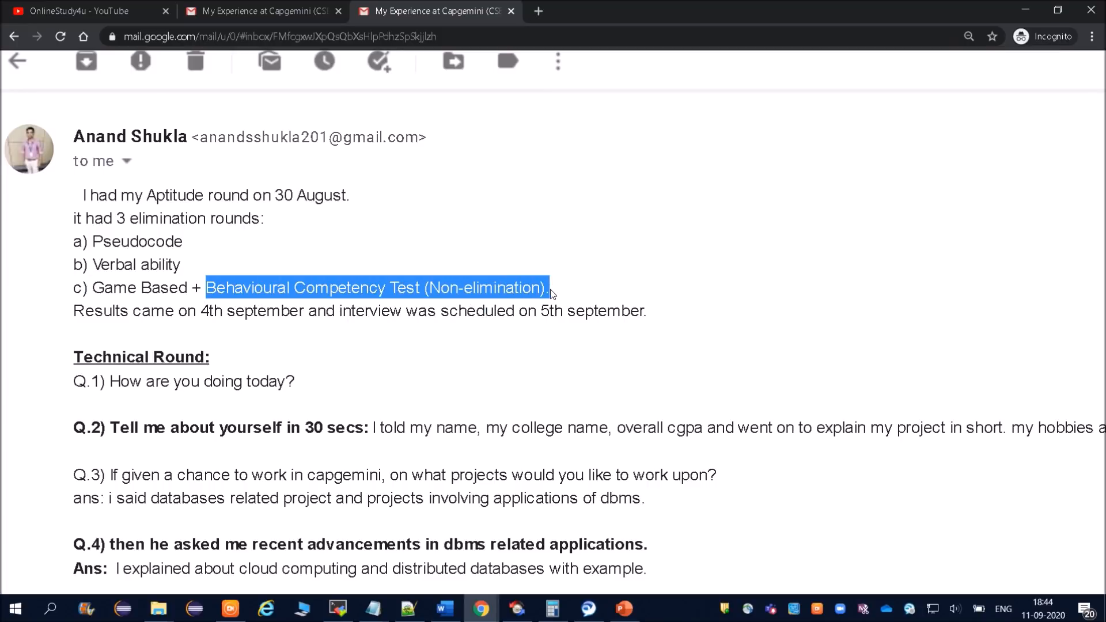
{"action": "left_click", "coordinate": [316, 168]}
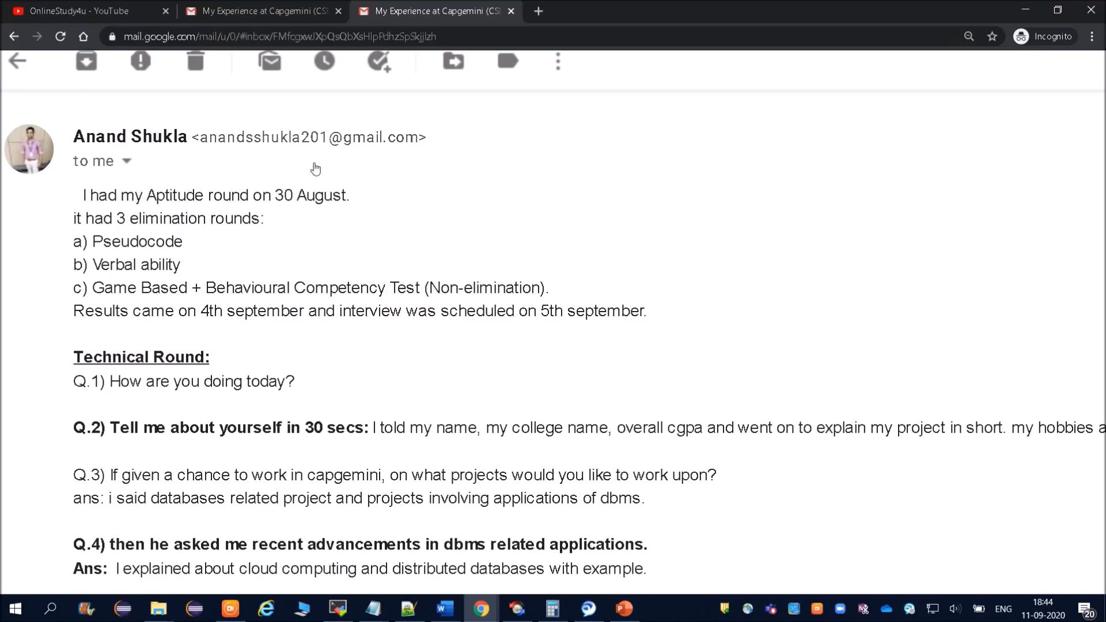
{"action": "mouse_move", "coordinate": [332, 204]}
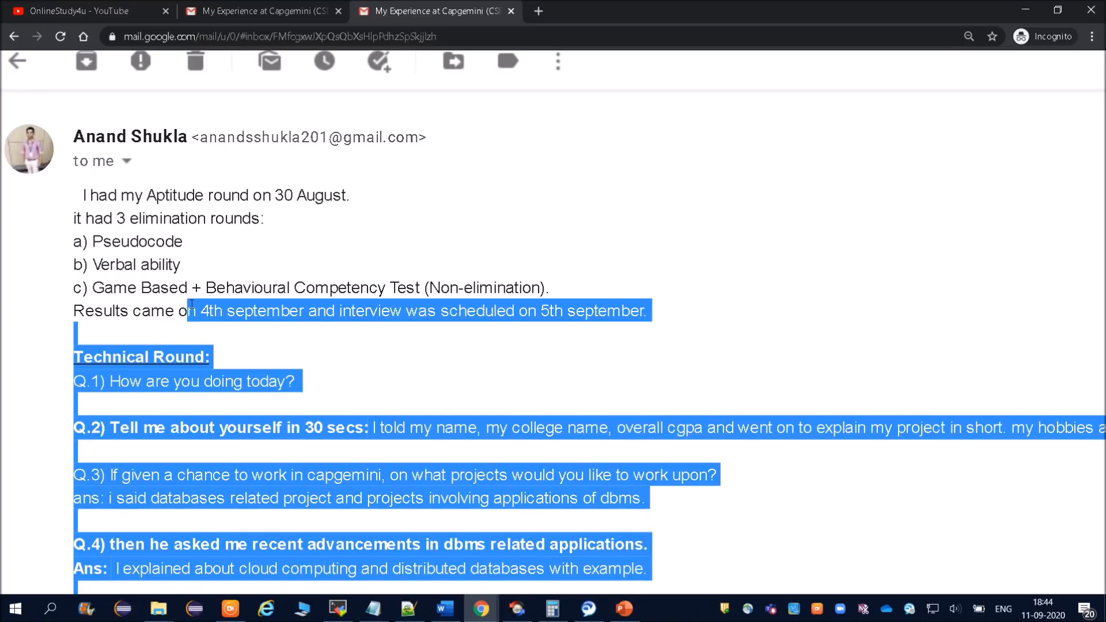
{"action": "left_click", "coordinate": [381, 329]}
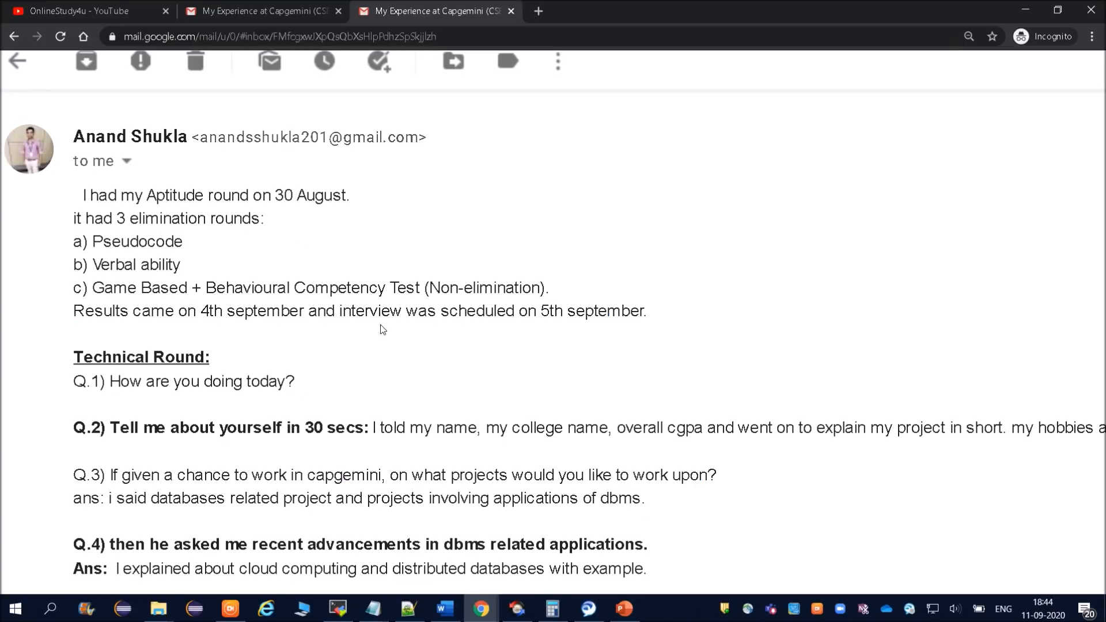
{"action": "mouse_move", "coordinate": [638, 318]}
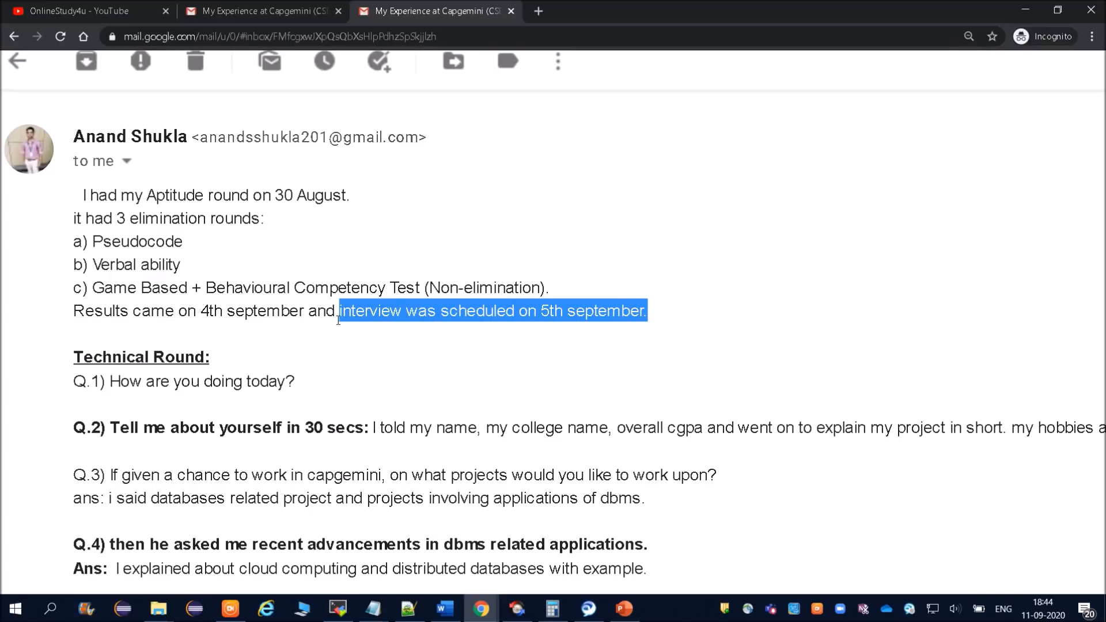
{"action": "mouse_move", "coordinate": [516, 361]}
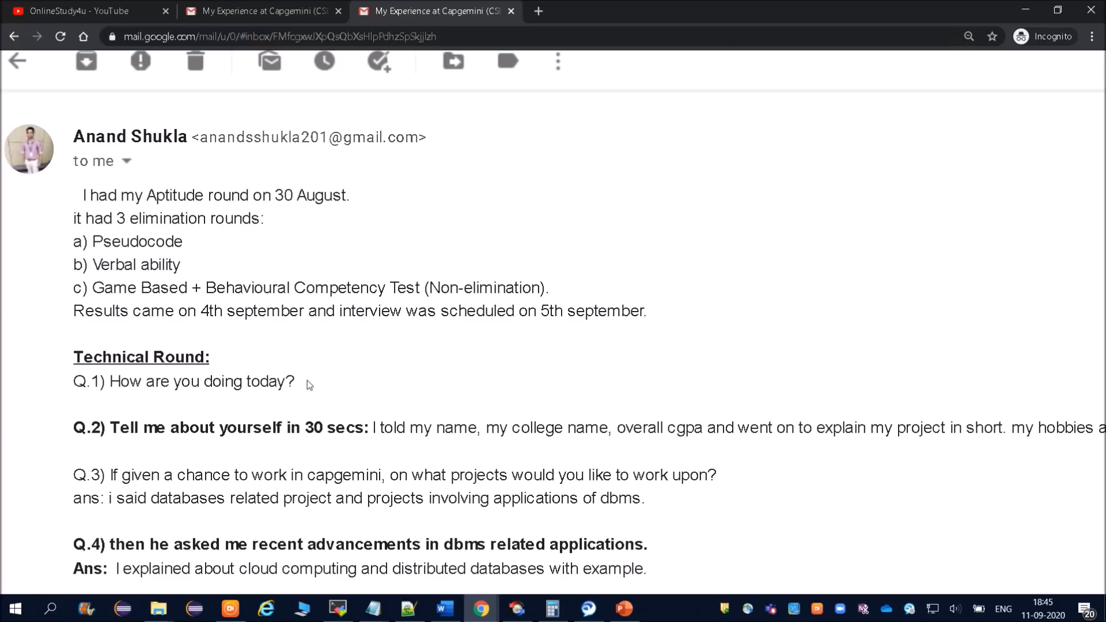
{"action": "mouse_move", "coordinate": [205, 447]}
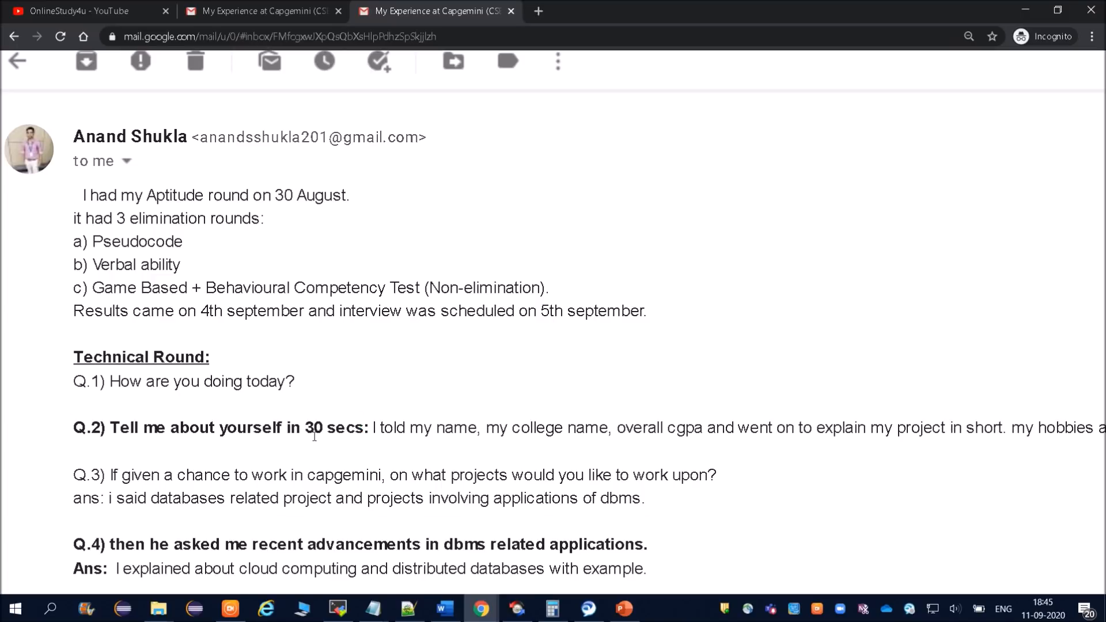
{"action": "mouse_move", "coordinate": [356, 453]}
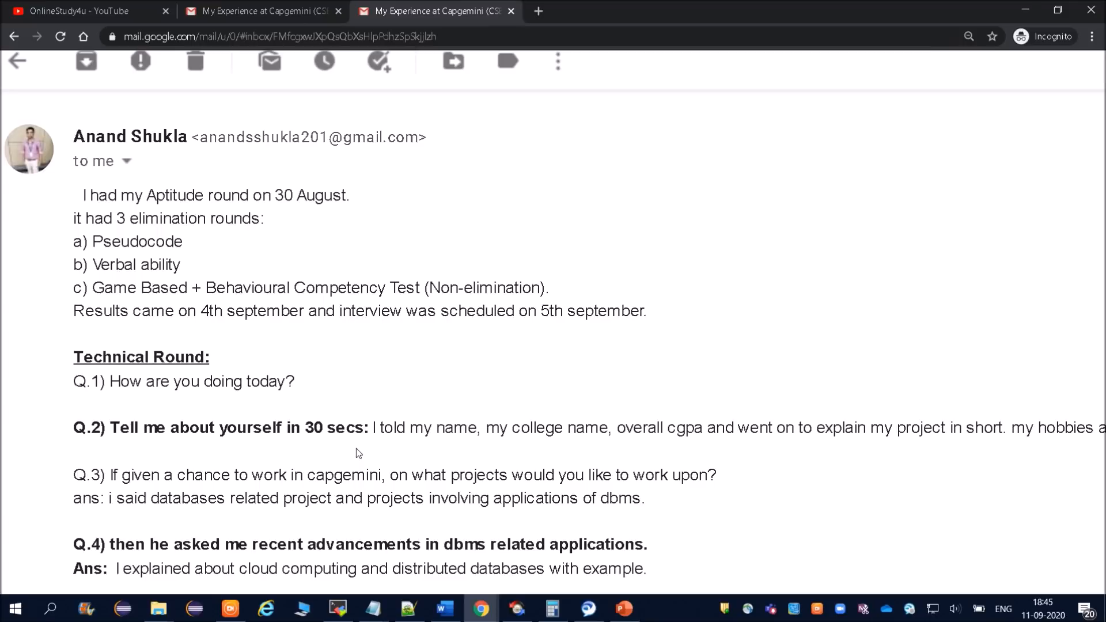
{"action": "mouse_move", "coordinate": [679, 447]}
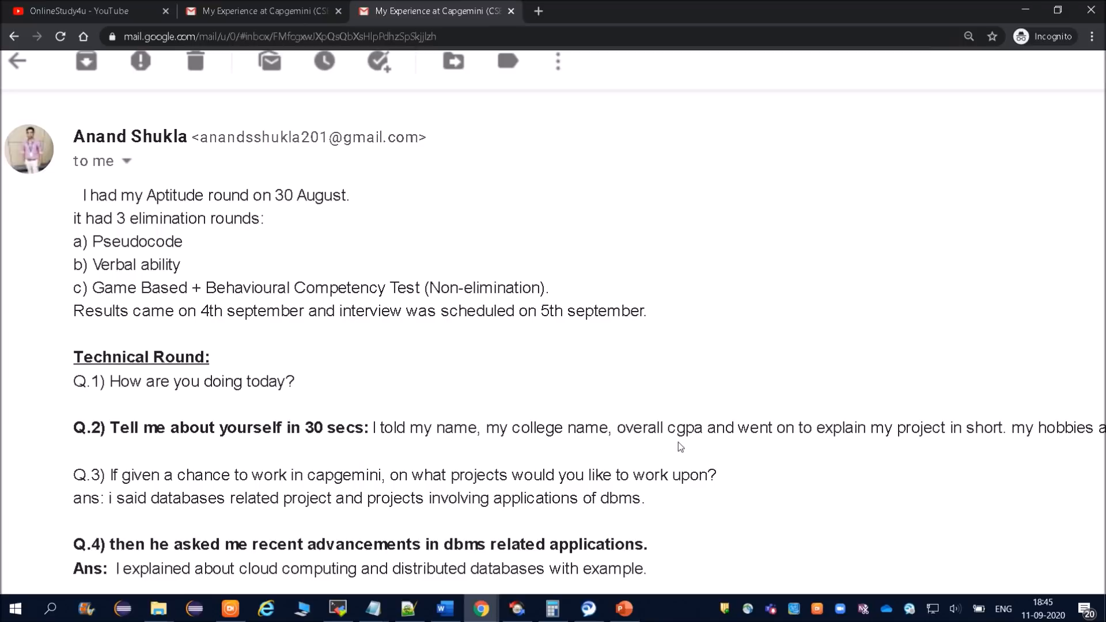
{"action": "mouse_move", "coordinate": [774, 434]}
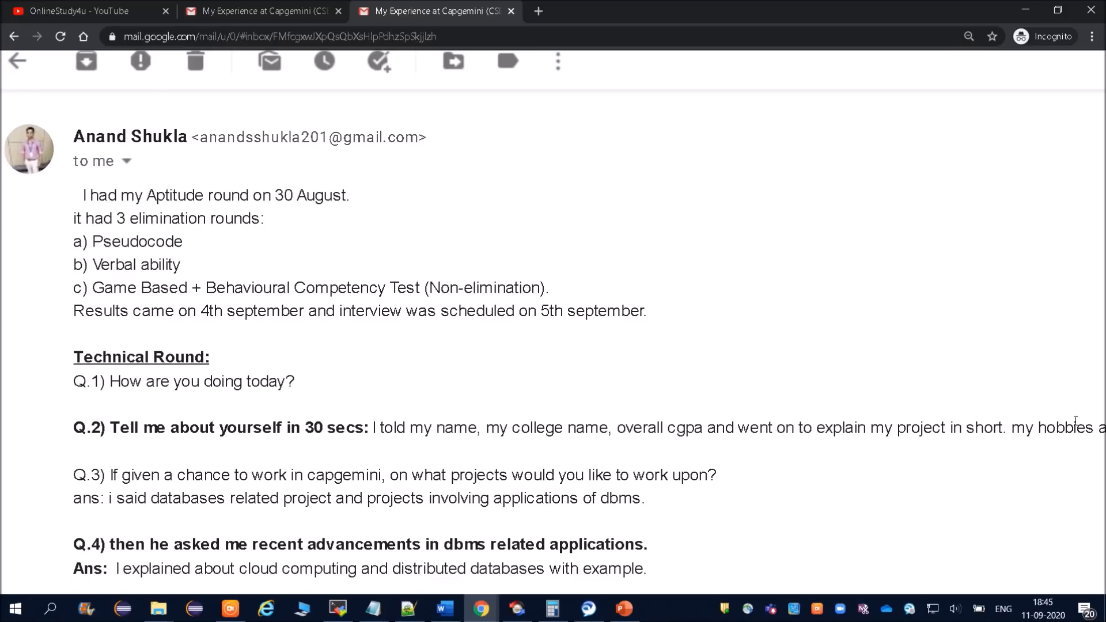
{"action": "mouse_move", "coordinate": [780, 502]}
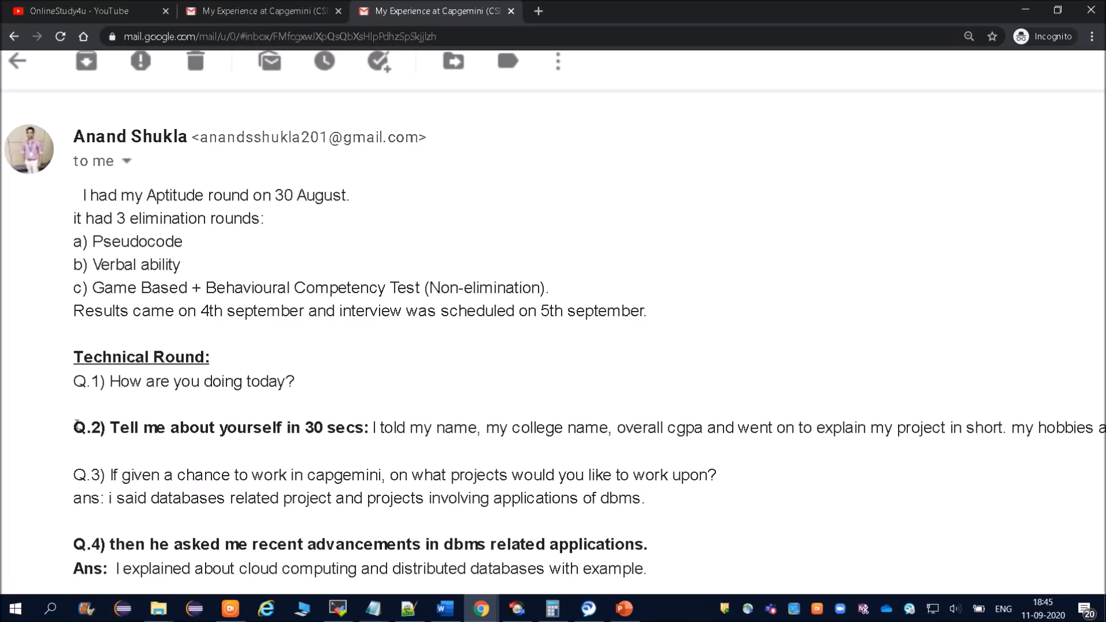
Highlight the Q.2 and Q.3 questions in turn, clearing each afterwards.
{"action": "double_click", "coordinate": [212, 428]}
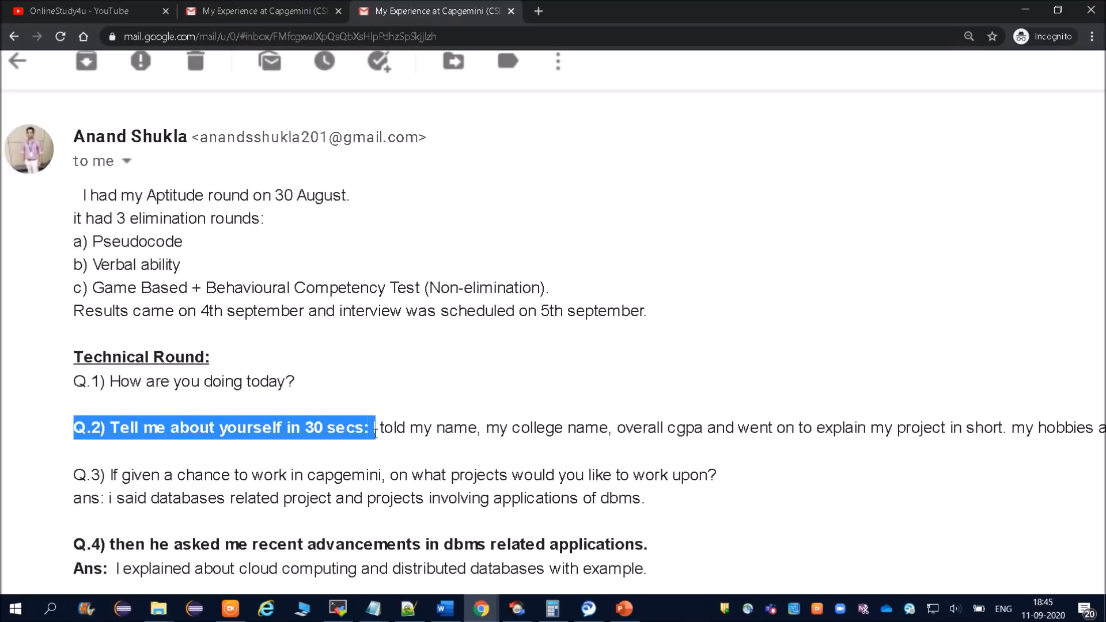
{"action": "left_click", "coordinate": [190, 484]}
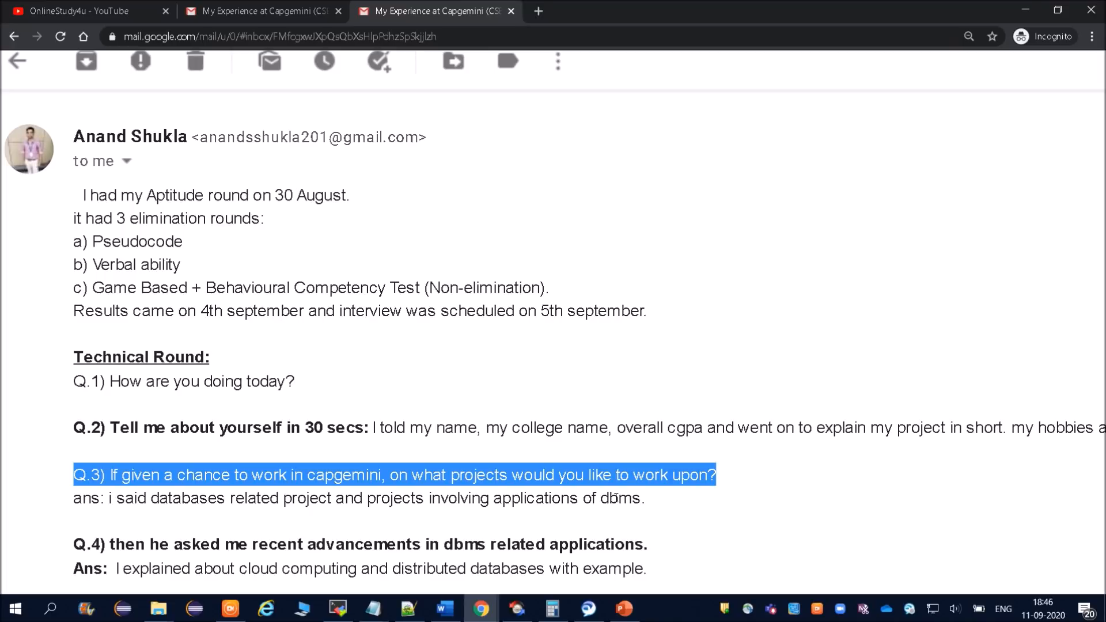
{"action": "mouse_move", "coordinate": [206, 528]}
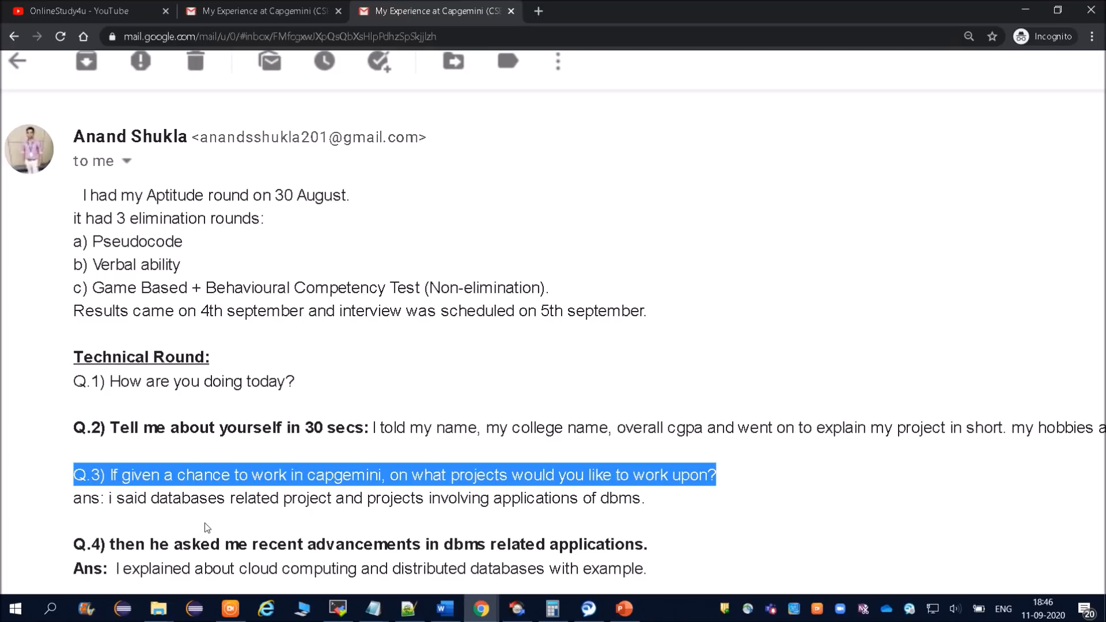
{"action": "left_click", "coordinate": [355, 512]}
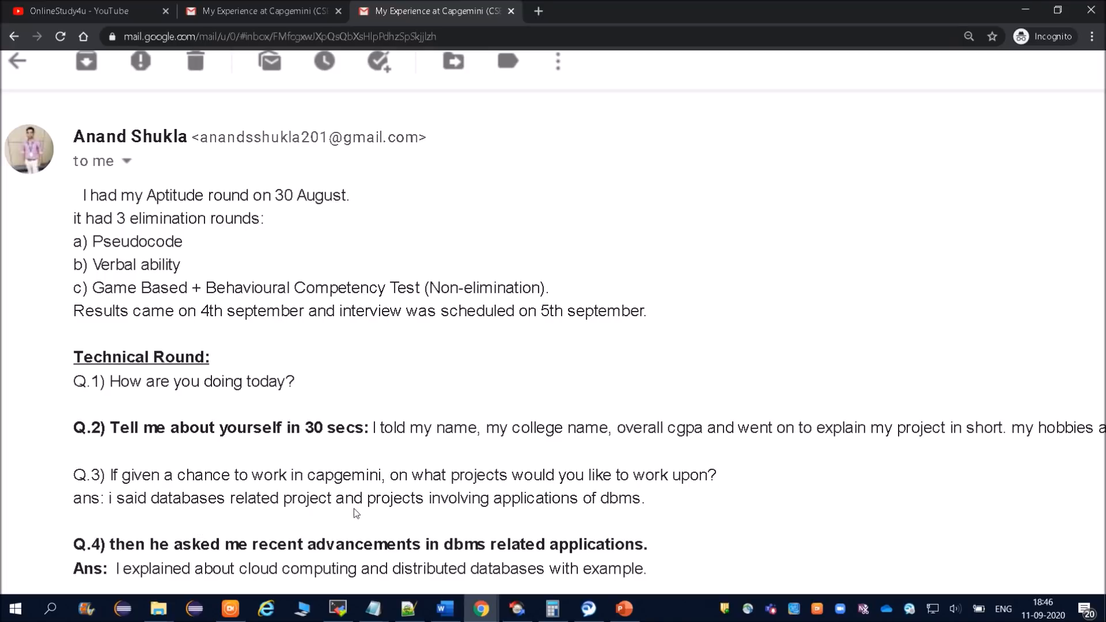
{"action": "mouse_move", "coordinate": [465, 514]}
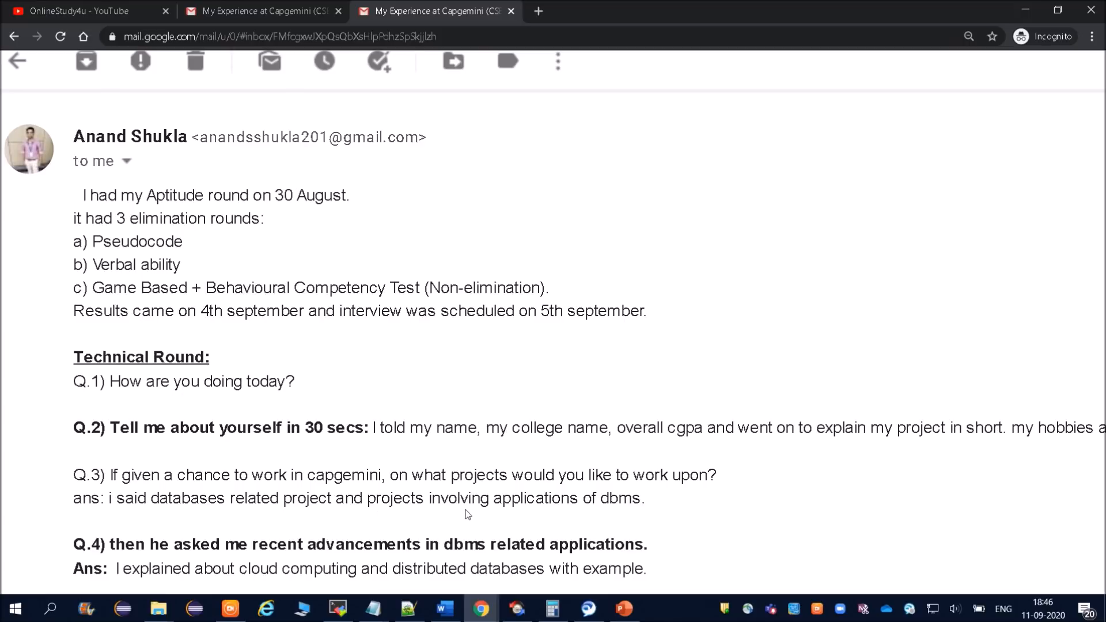
{"action": "mouse_move", "coordinate": [319, 520]}
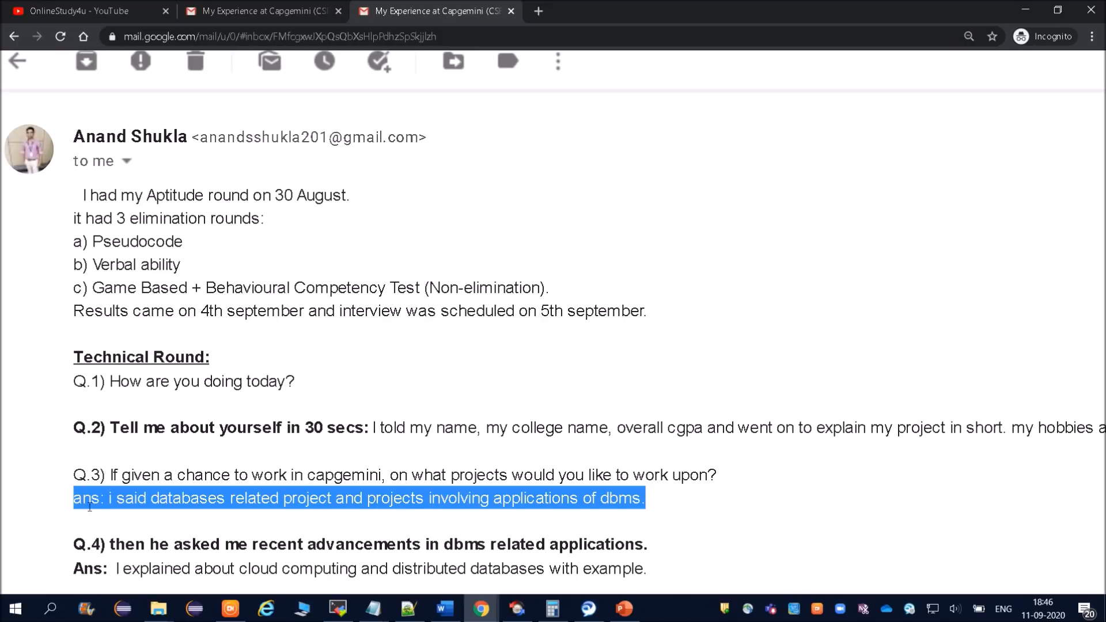
{"action": "left_click", "coordinate": [219, 497]}
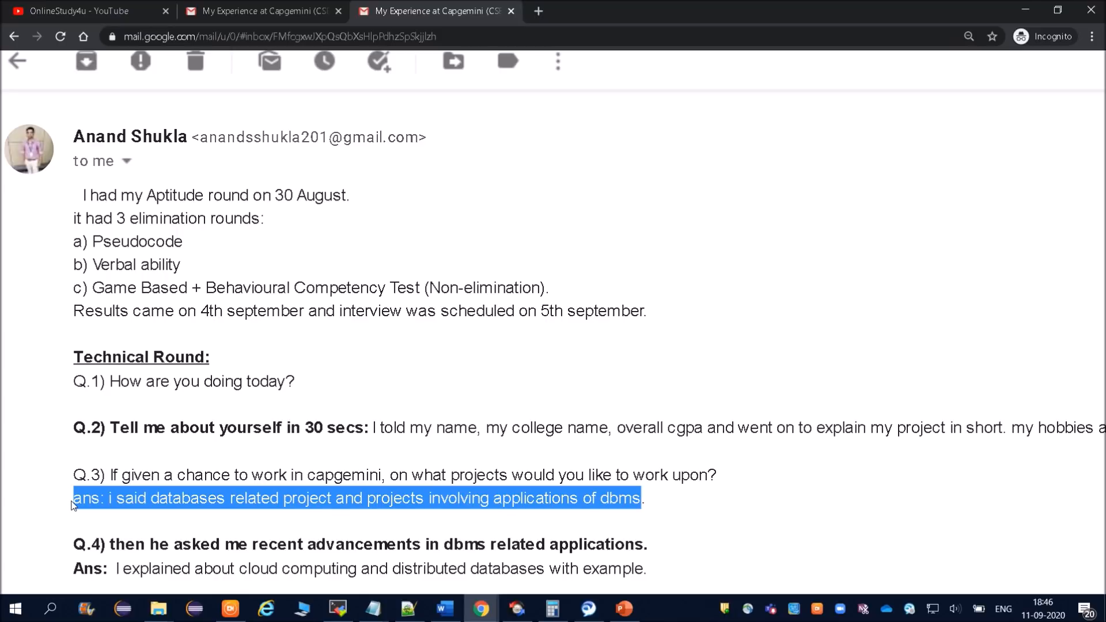
{"action": "mouse_move", "coordinate": [219, 483]}
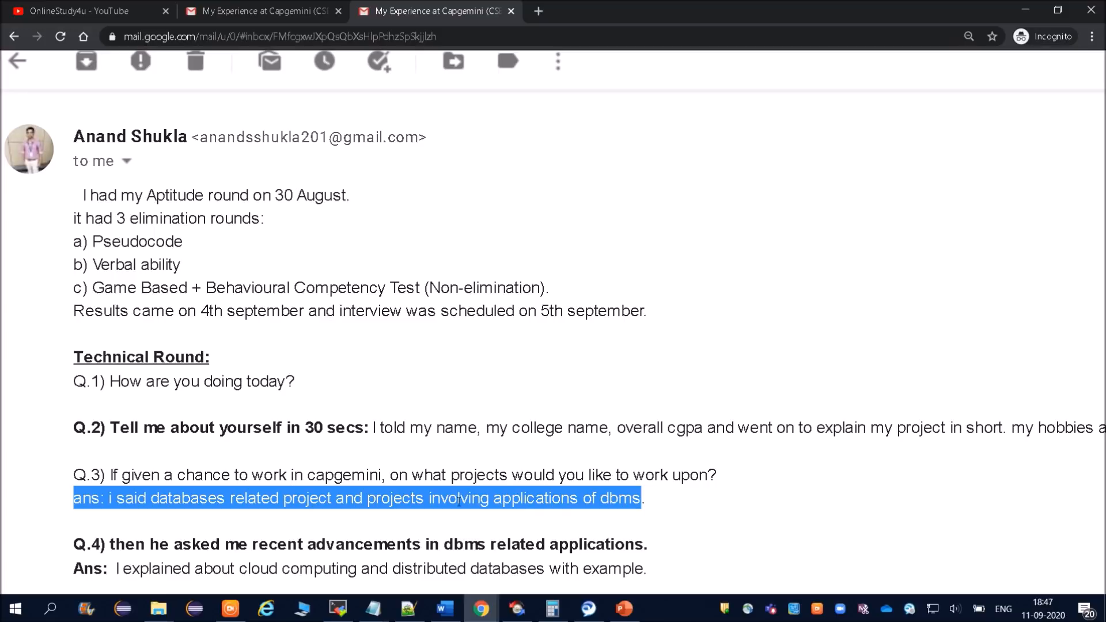
{"action": "mouse_move", "coordinate": [551, 529]}
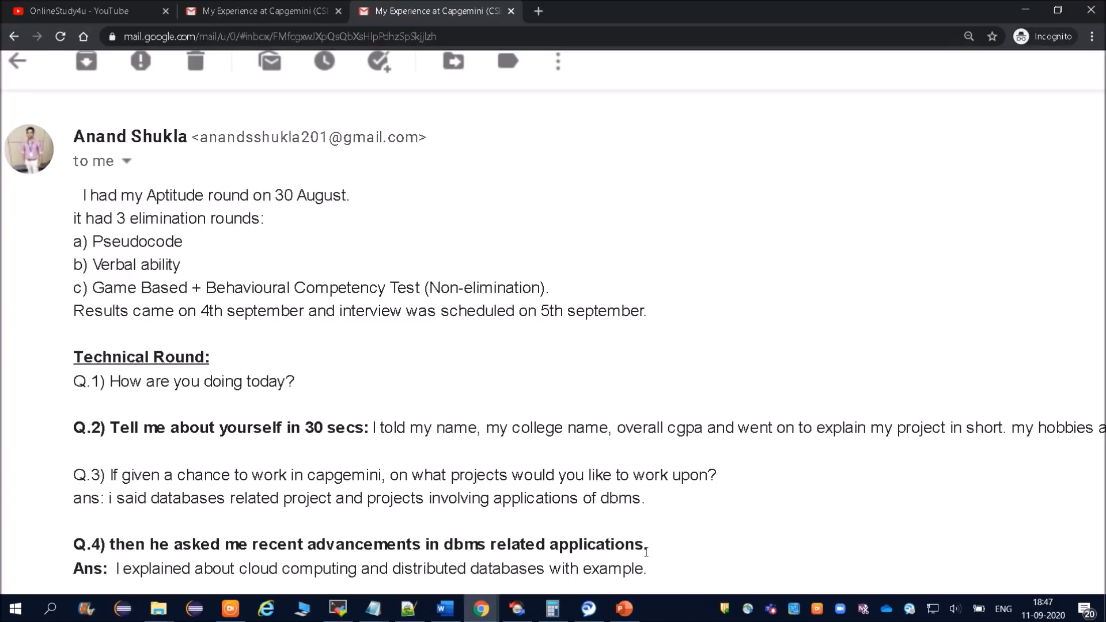
Move down to the Q.4 and Q.5 questions and highlight them in turn.
{"action": "scroll", "scroll_direction": "down", "scroll_amount": 3}
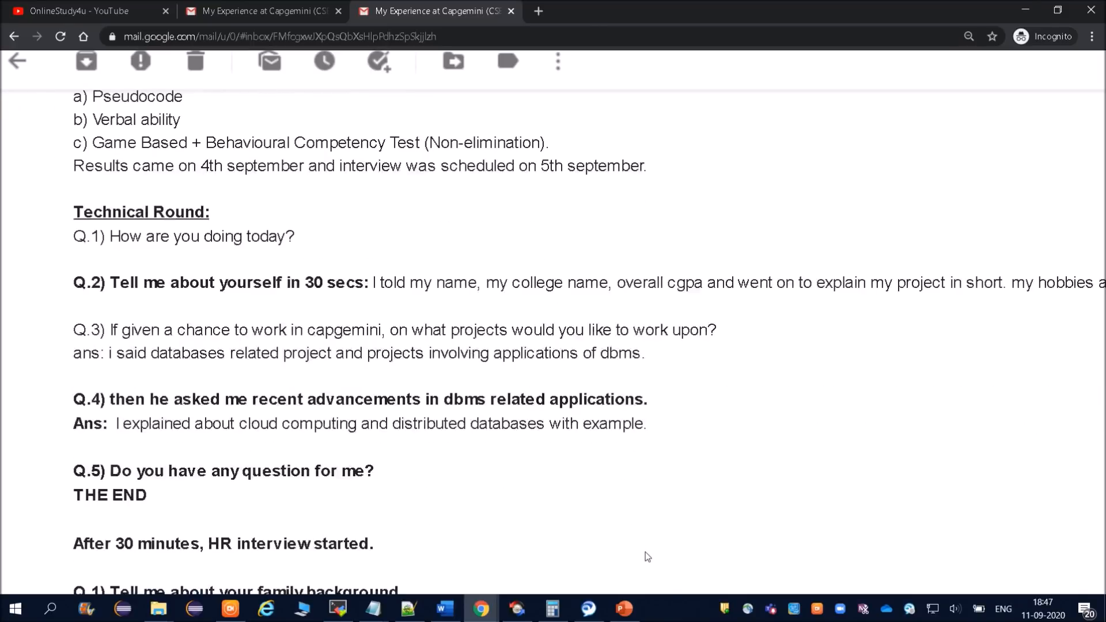
{"action": "scroll", "scroll_direction": "down", "scroll_amount": 3}
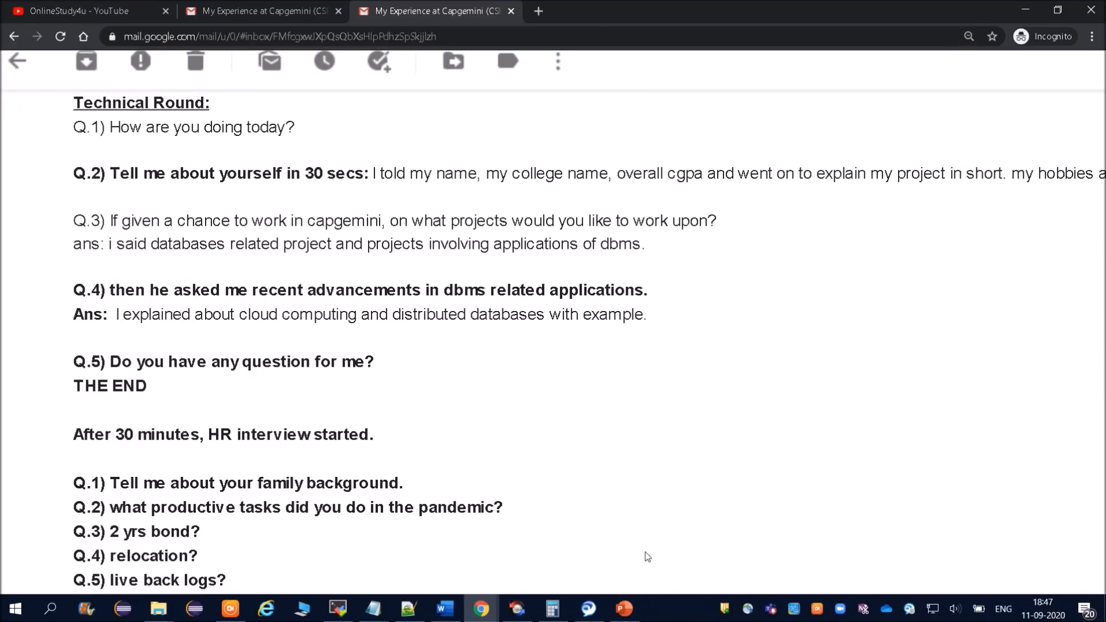
{"action": "scroll", "scroll_direction": "down", "scroll_amount": 3}
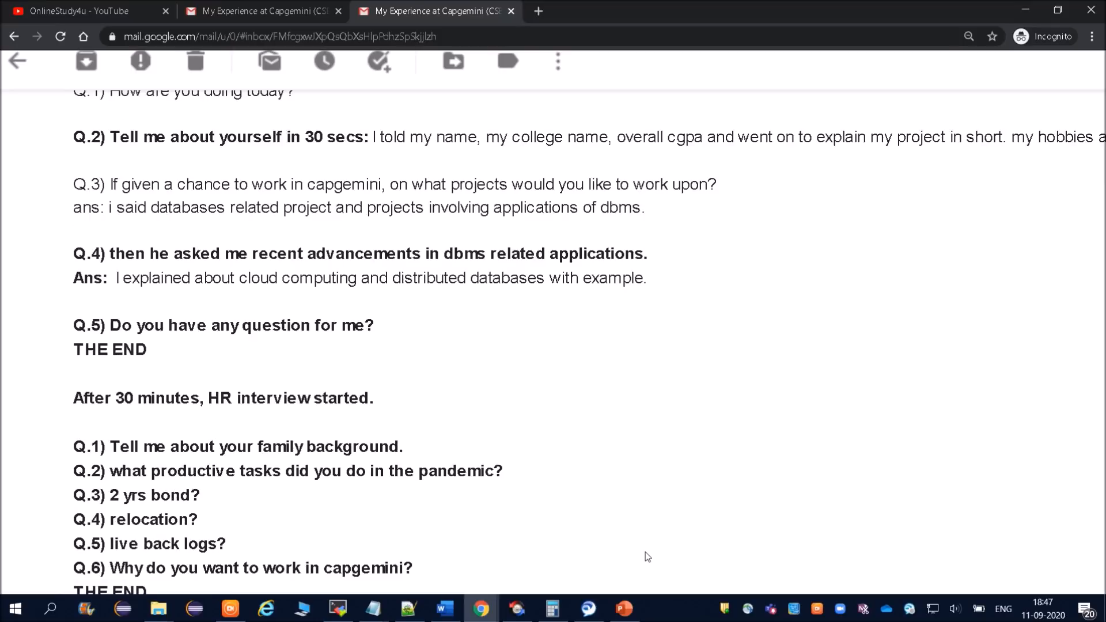
{"action": "mouse_move", "coordinate": [306, 364]}
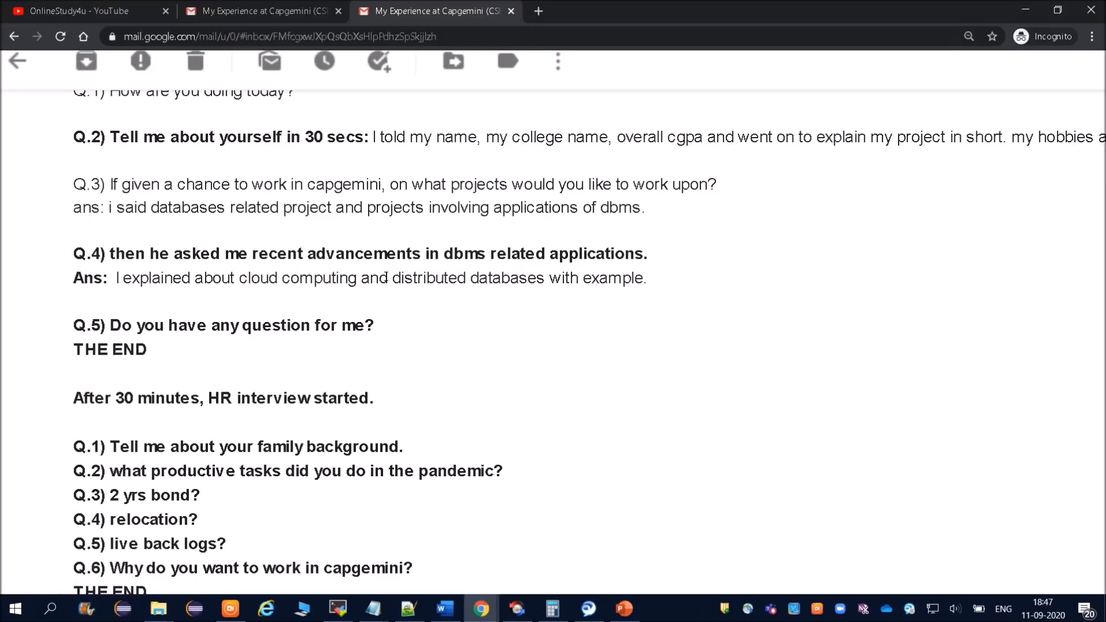
{"action": "mouse_move", "coordinate": [589, 299]}
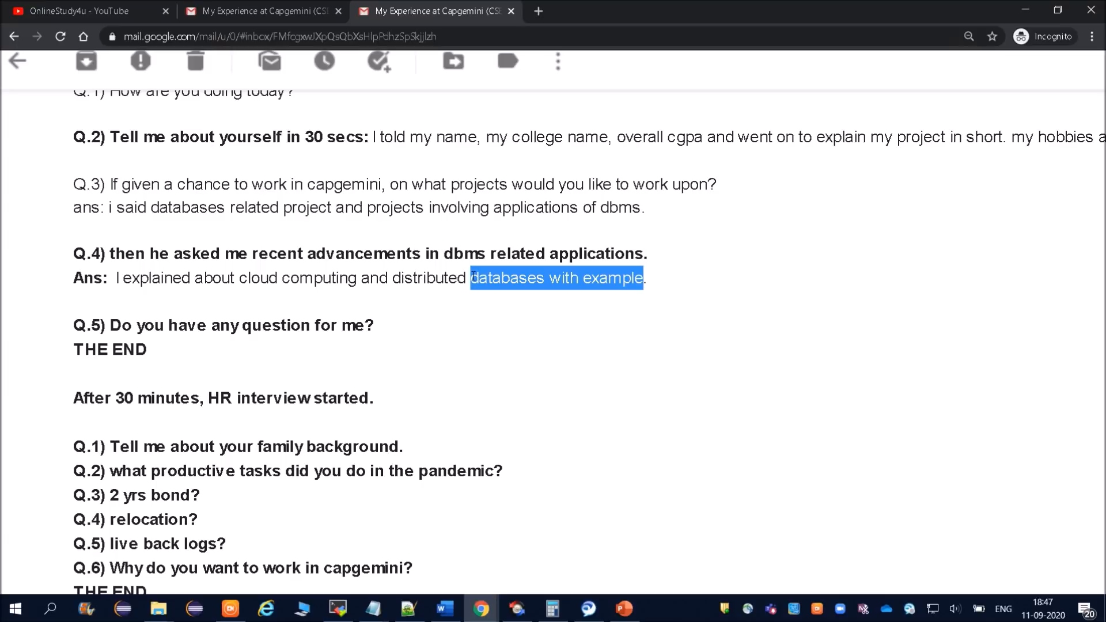
{"action": "left_click", "coordinate": [117, 319]}
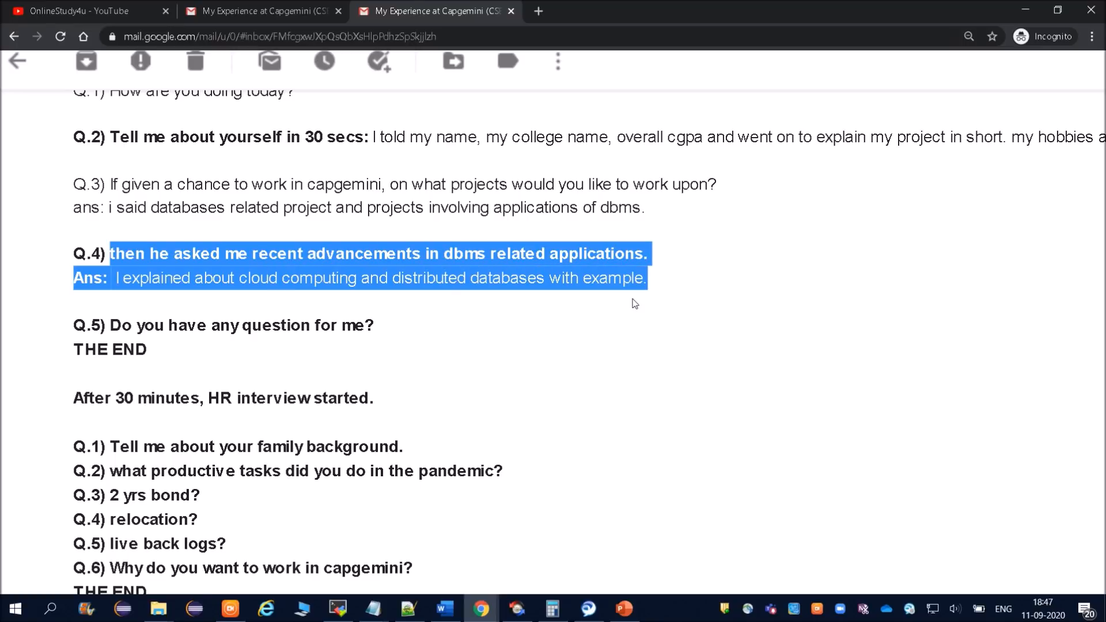
{"action": "mouse_move", "coordinate": [647, 225]}
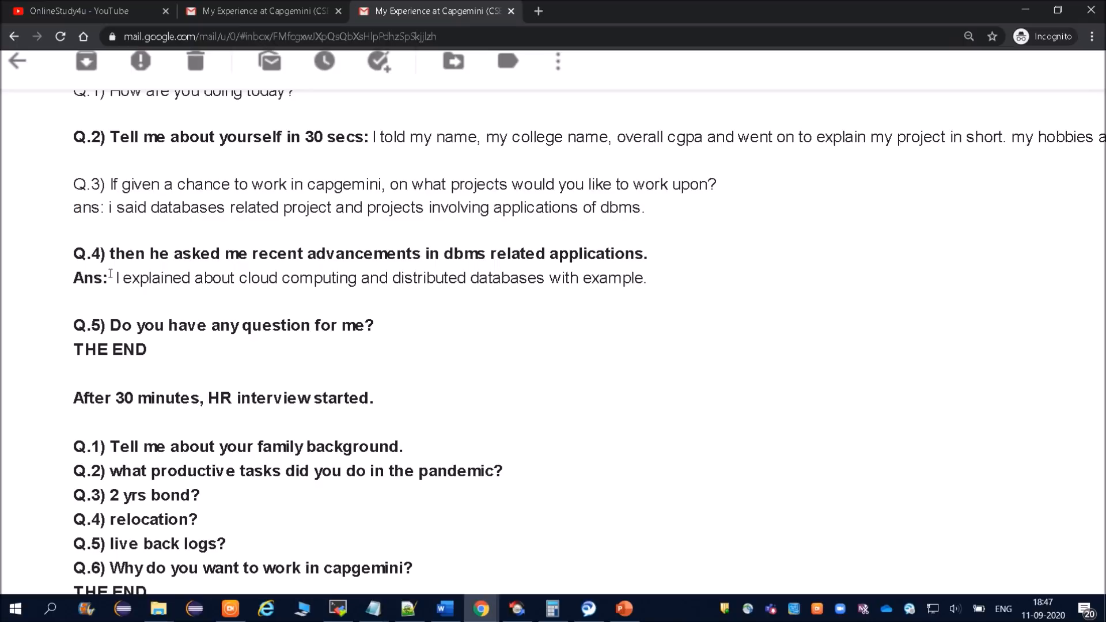
{"action": "mouse_move", "coordinate": [508, 278]}
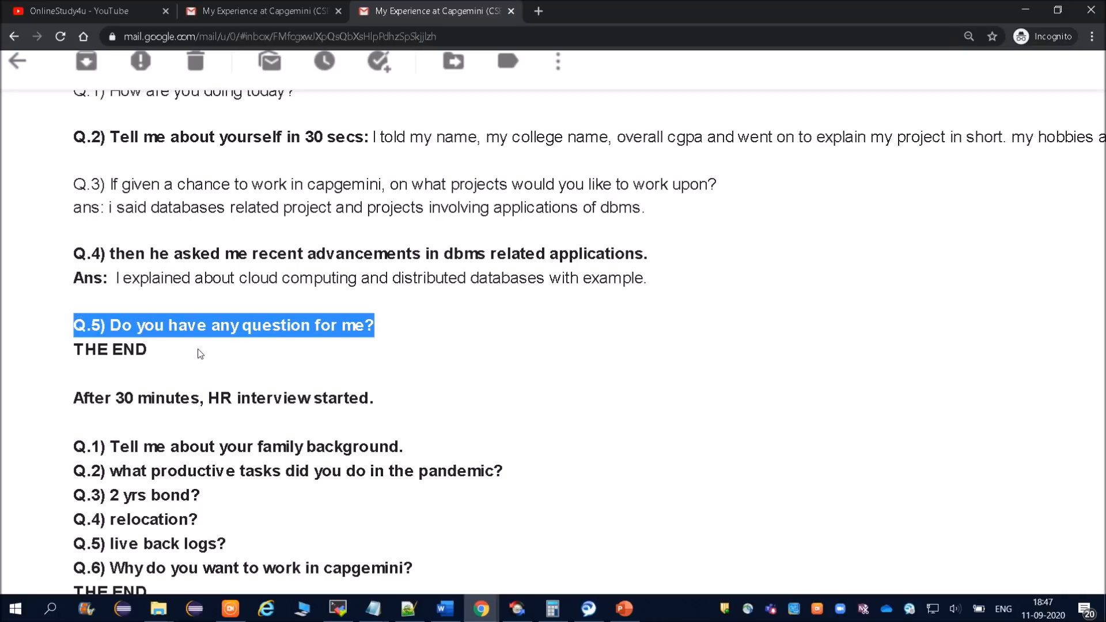
{"action": "left_click", "coordinate": [200, 354]}
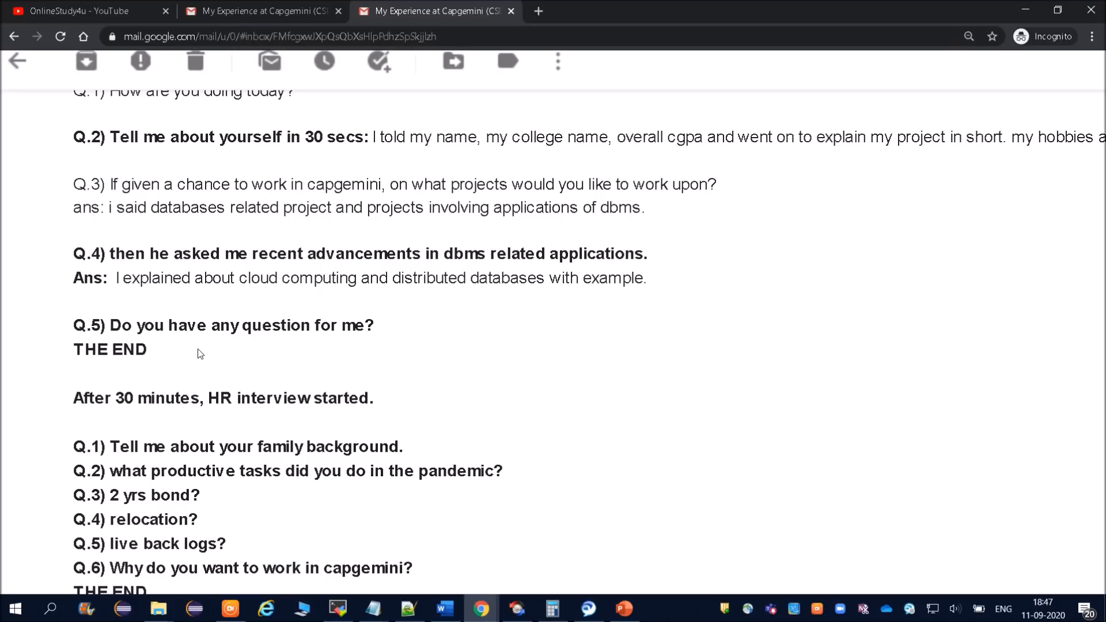
{"action": "mouse_move", "coordinate": [169, 417]}
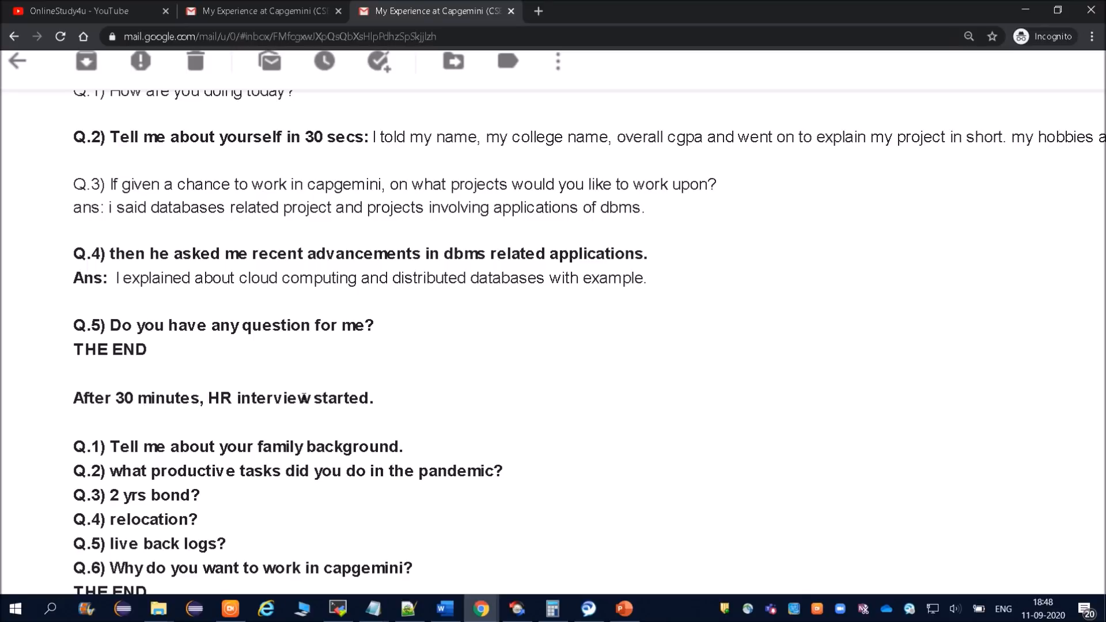
Highlight the HR round family background and pandemic productive tasks questions in turn.
{"action": "scroll", "scroll_direction": "down", "scroll_amount": 3}
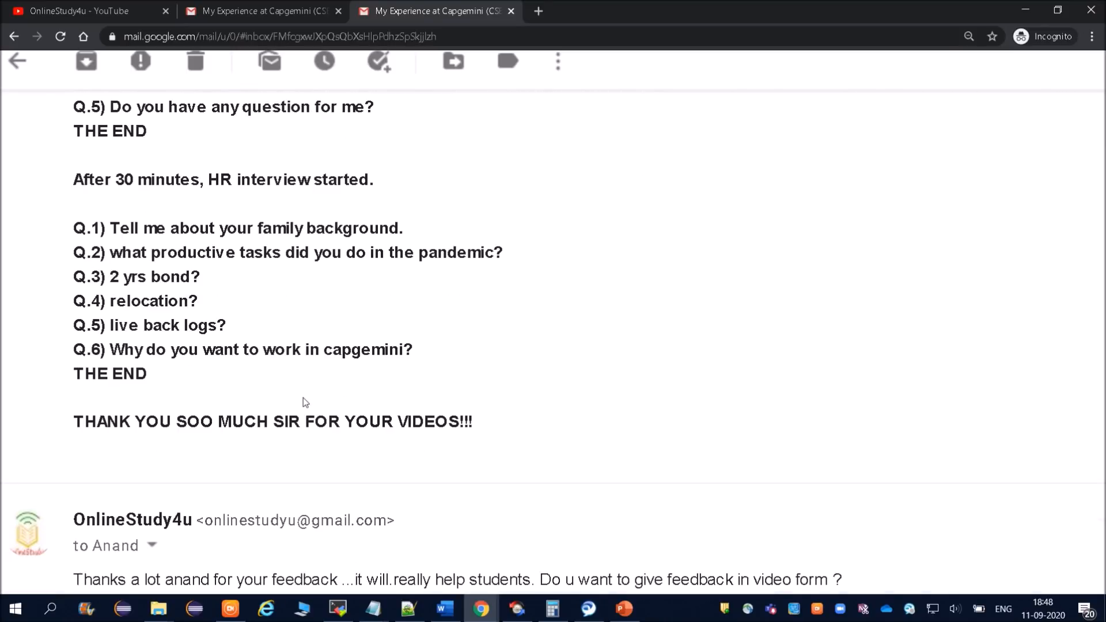
{"action": "left_click_drag", "start_coordinate": [141, 228], "coordinate": [403, 228]}
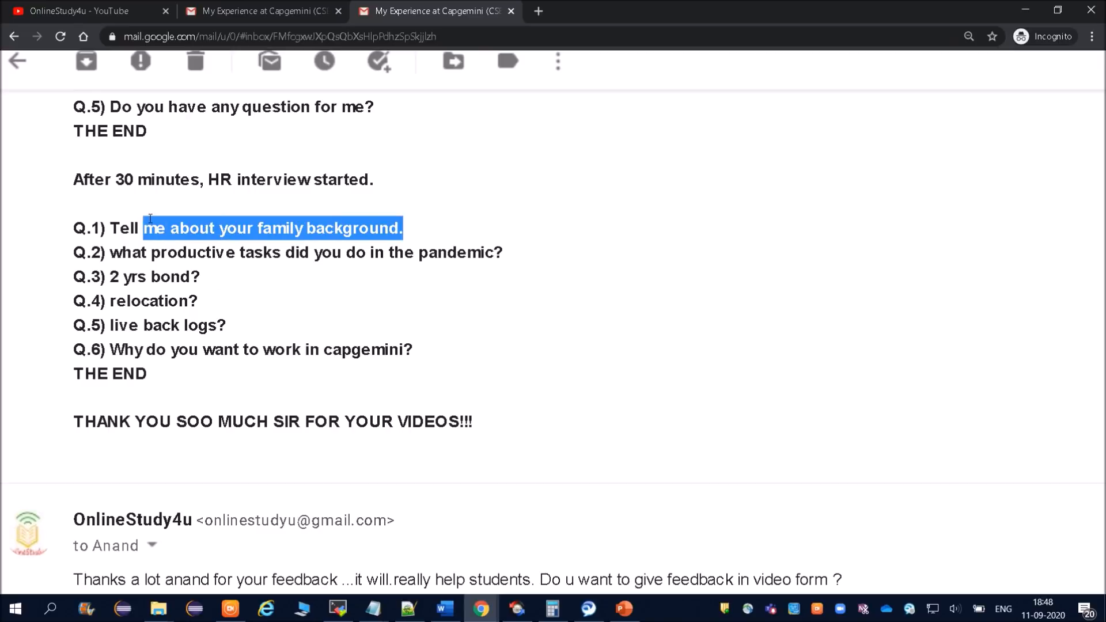
{"action": "left_click_drag", "start_coordinate": [143, 228], "coordinate": [111, 228]}
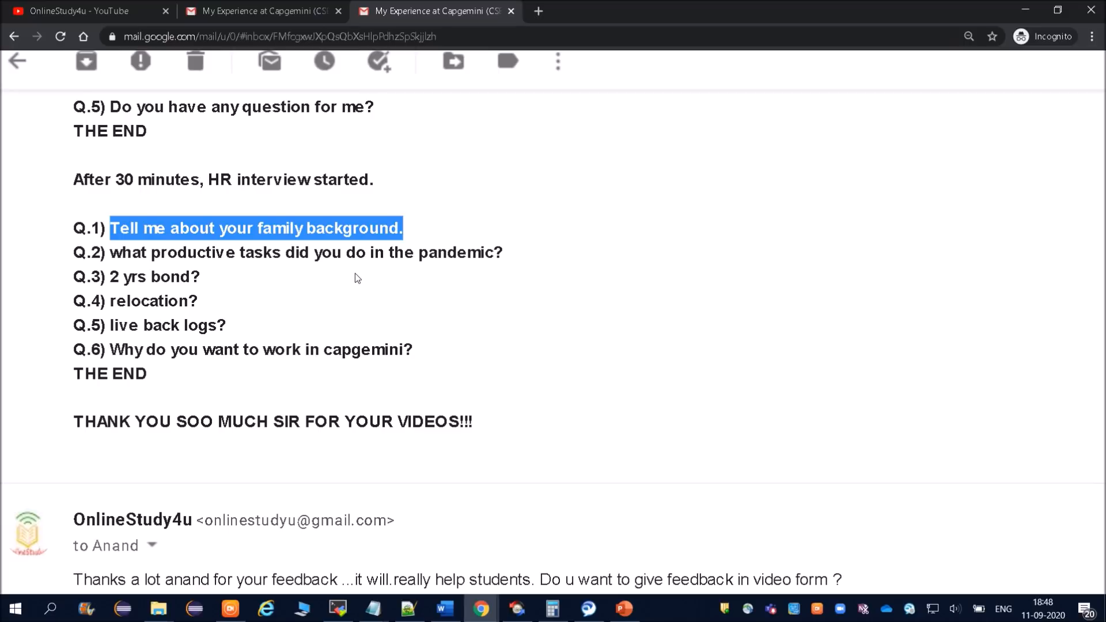
{"action": "mouse_move", "coordinate": [395, 261]}
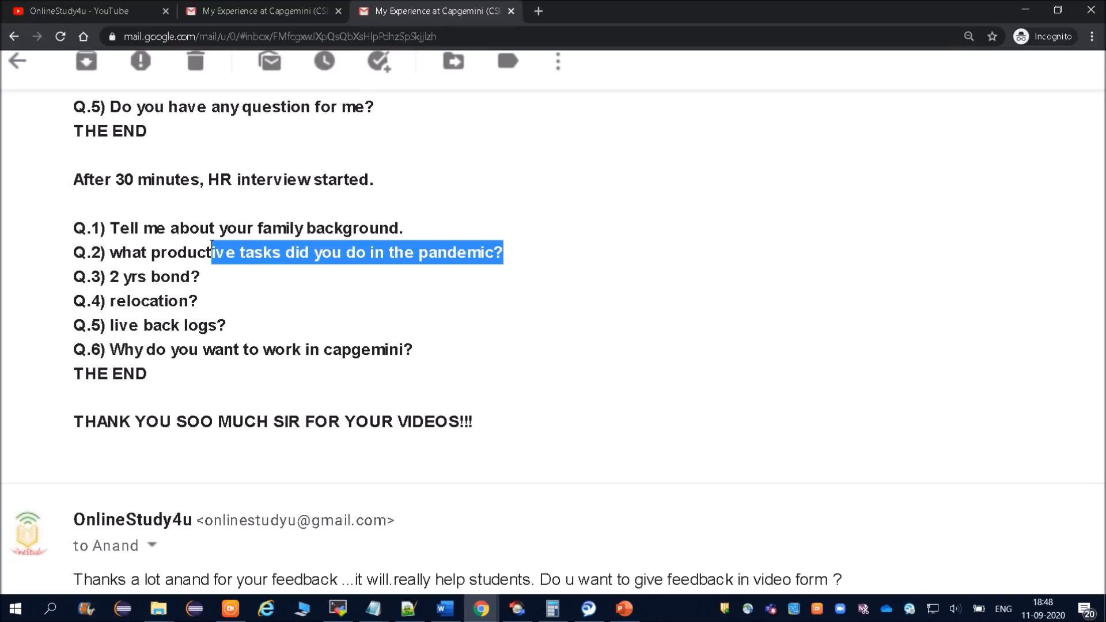
{"action": "left_click_drag", "start_coordinate": [211, 252], "coordinate": [111, 253]}
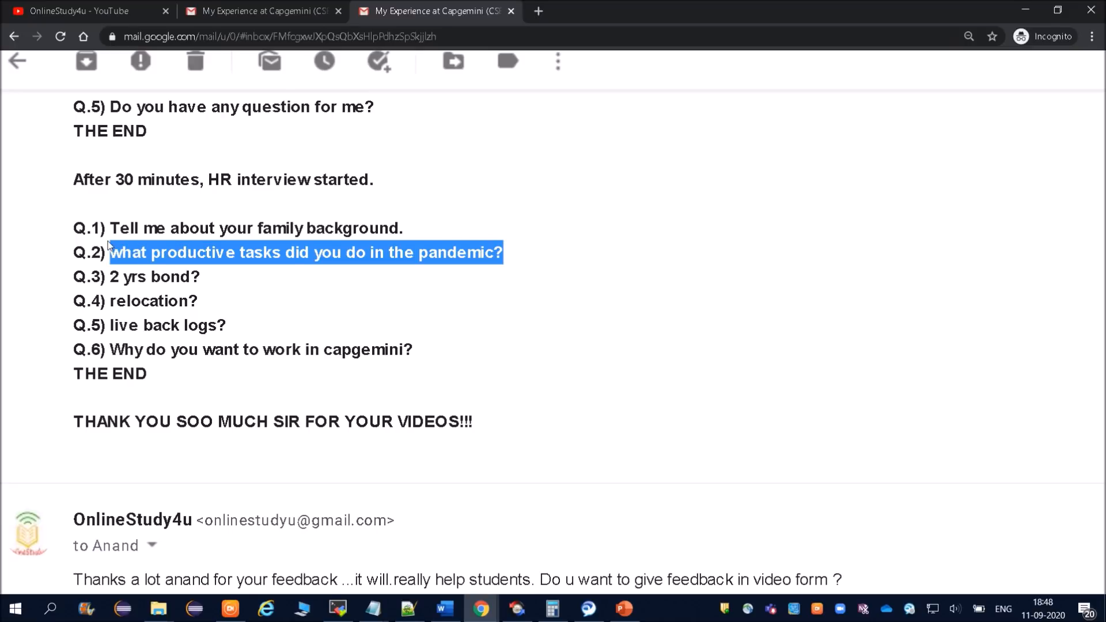
{"action": "mouse_move", "coordinate": [286, 270]}
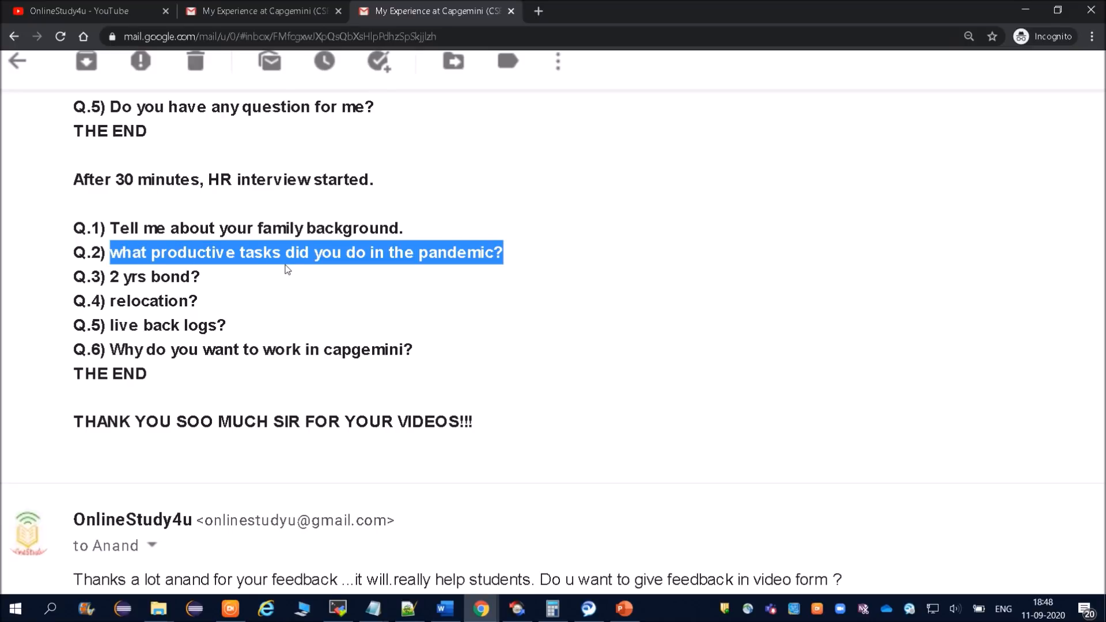
{"action": "left_click", "coordinate": [515, 257]}
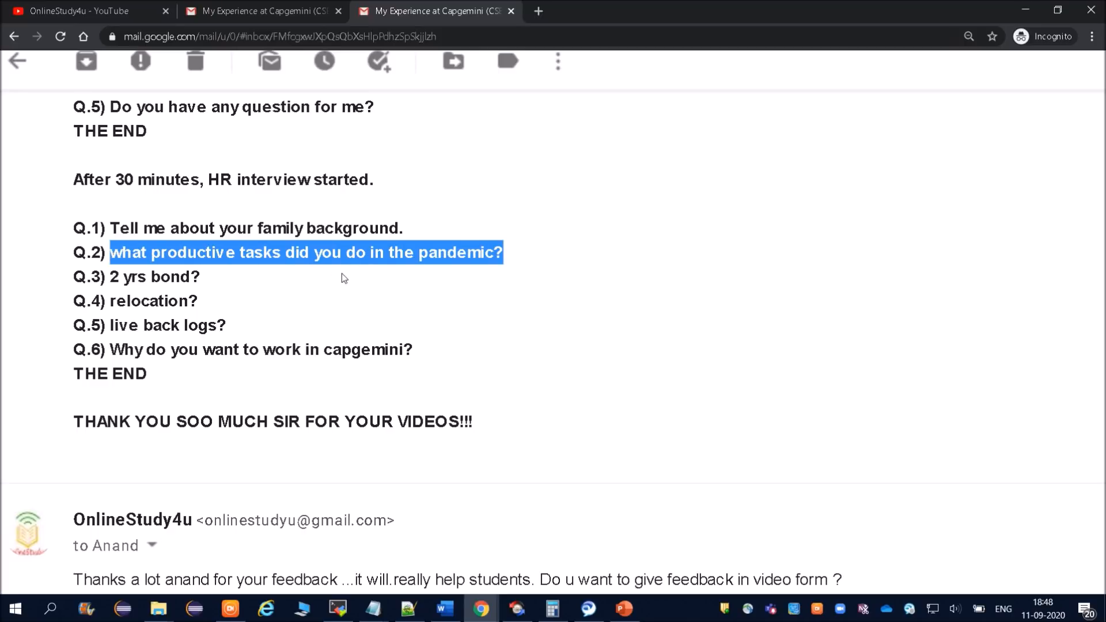
{"action": "left_click", "coordinate": [346, 278]}
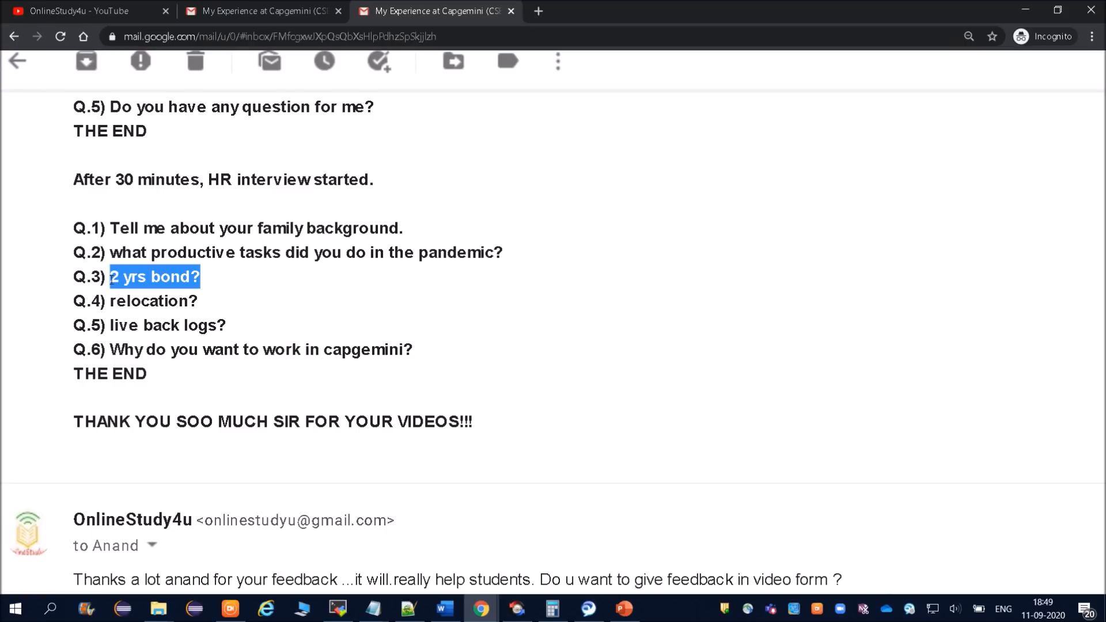
Highlight the 2 yrs bond, relocation, live back logs and why work in Capgemini questions in turn.
{"action": "left_click", "coordinate": [205, 276]}
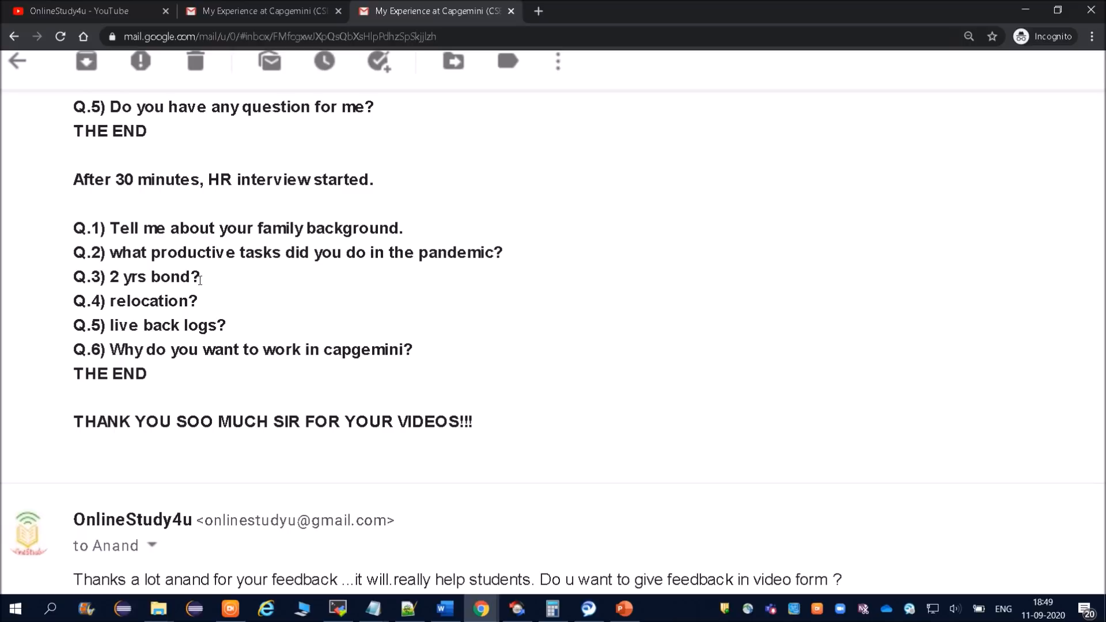
{"action": "double_click", "coordinate": [140, 277]}
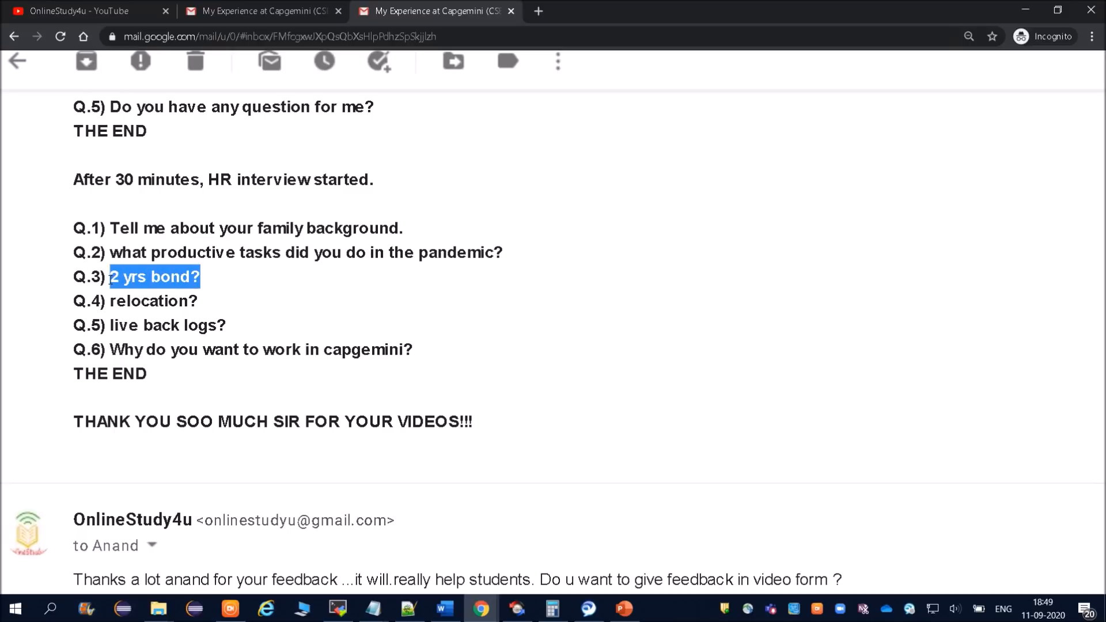
{"action": "double_click", "coordinate": [149, 301]}
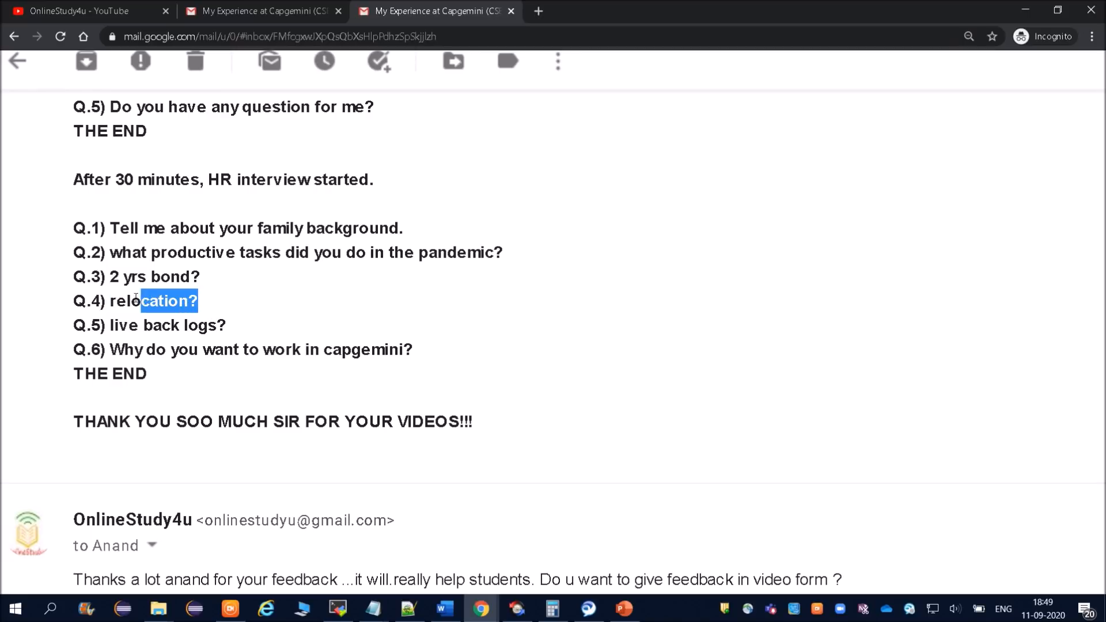
{"action": "double_click", "coordinate": [124, 300]}
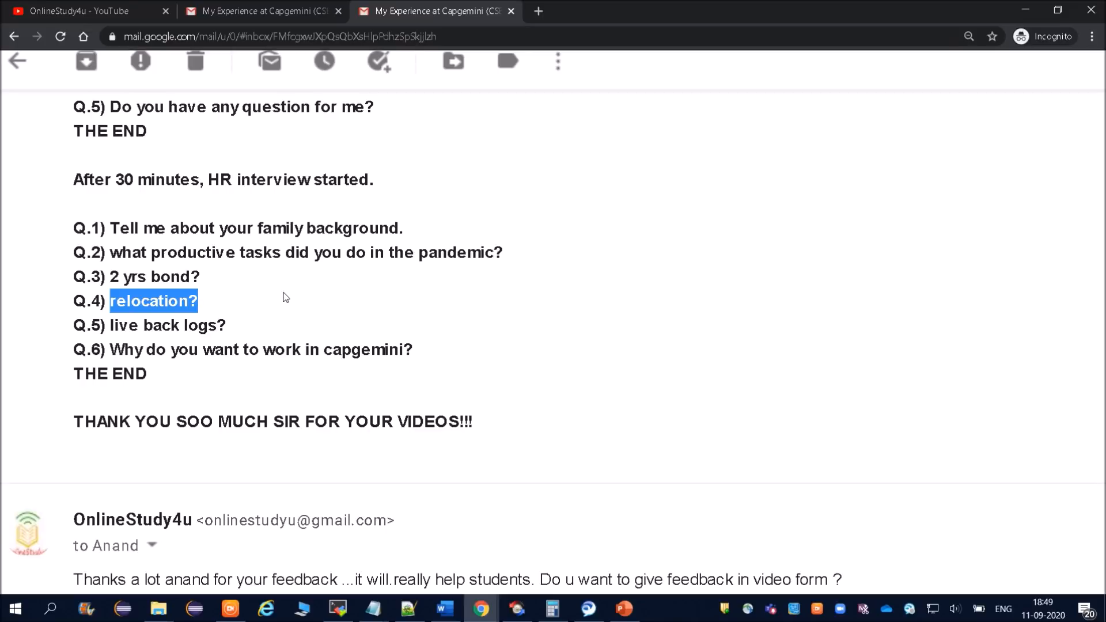
{"action": "mouse_move", "coordinate": [221, 343]}
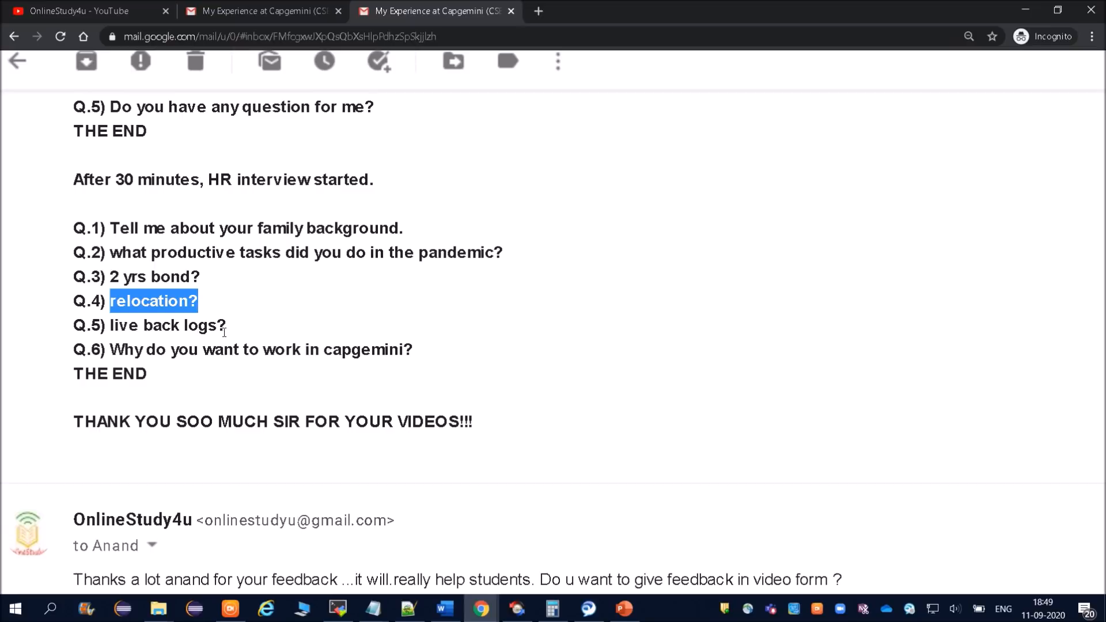
{"action": "double_click", "coordinate": [166, 324]}
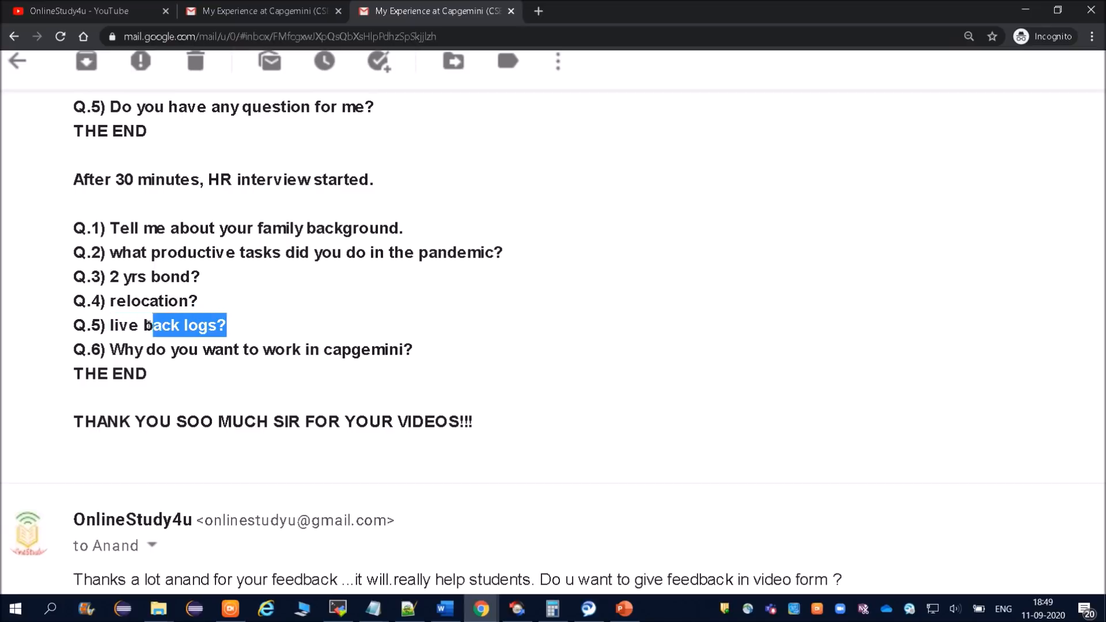
{"action": "left_click", "coordinate": [204, 334]}
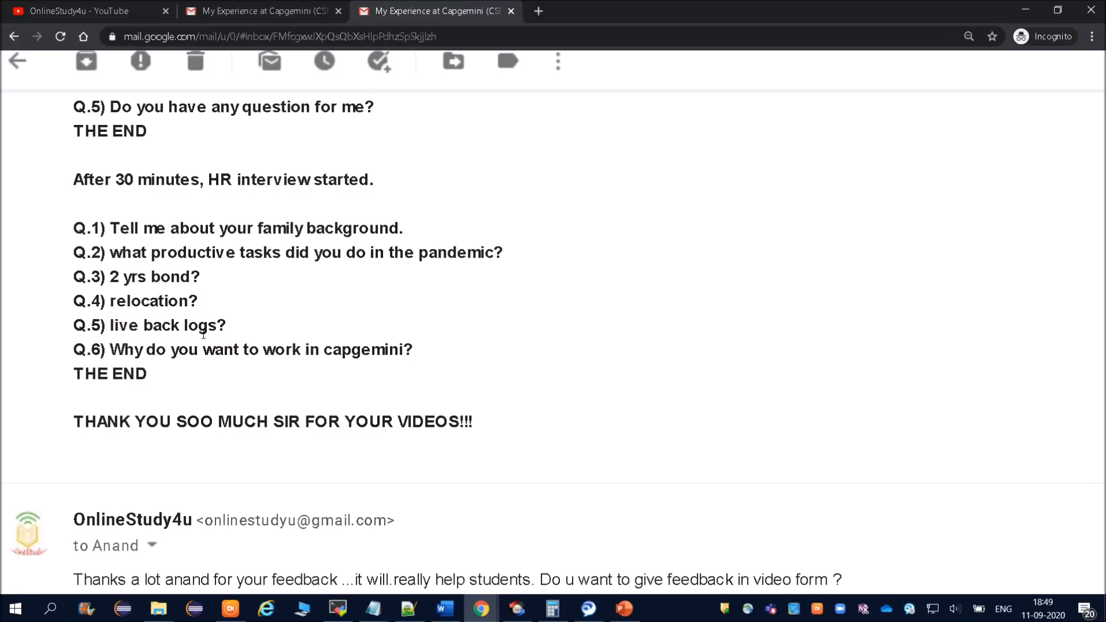
{"action": "double_click", "coordinate": [96, 374]}
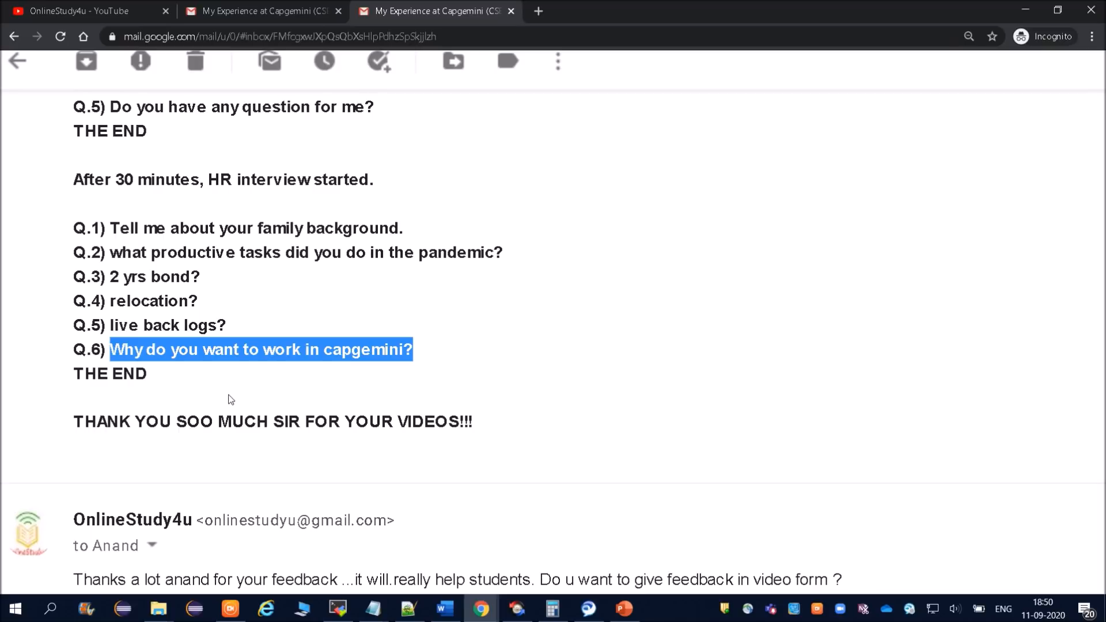
Highlight THE END and the 'THANK YOU SOO MUCH SIR' line, then switch to the OnlineStudy4u YouTube channel.
{"action": "double_click", "coordinate": [128, 373]}
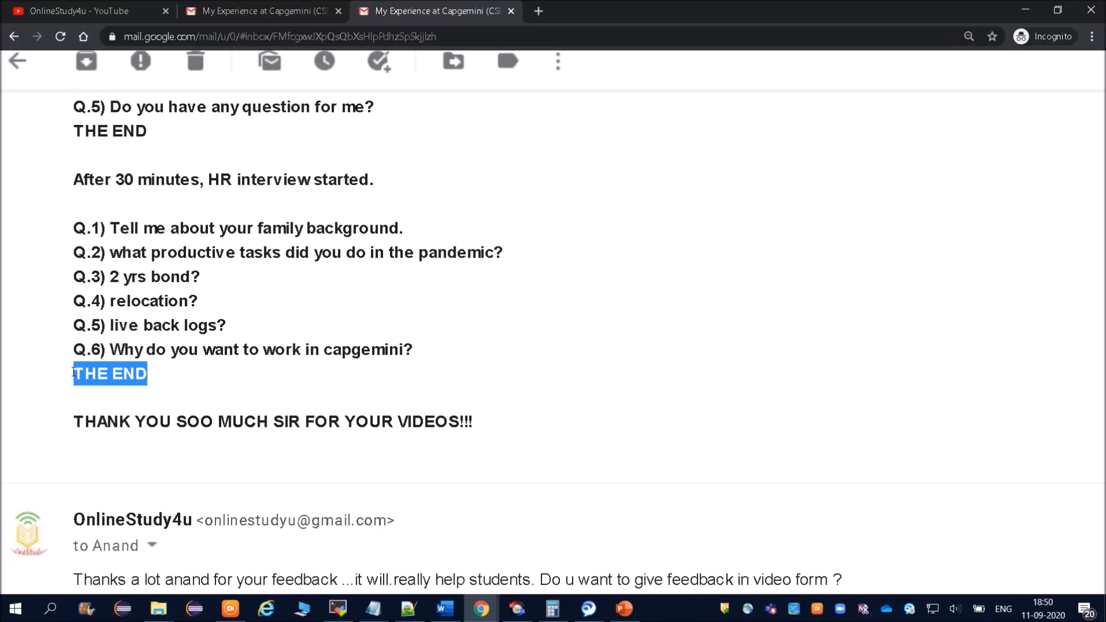
{"action": "left_click", "coordinate": [157, 373]}
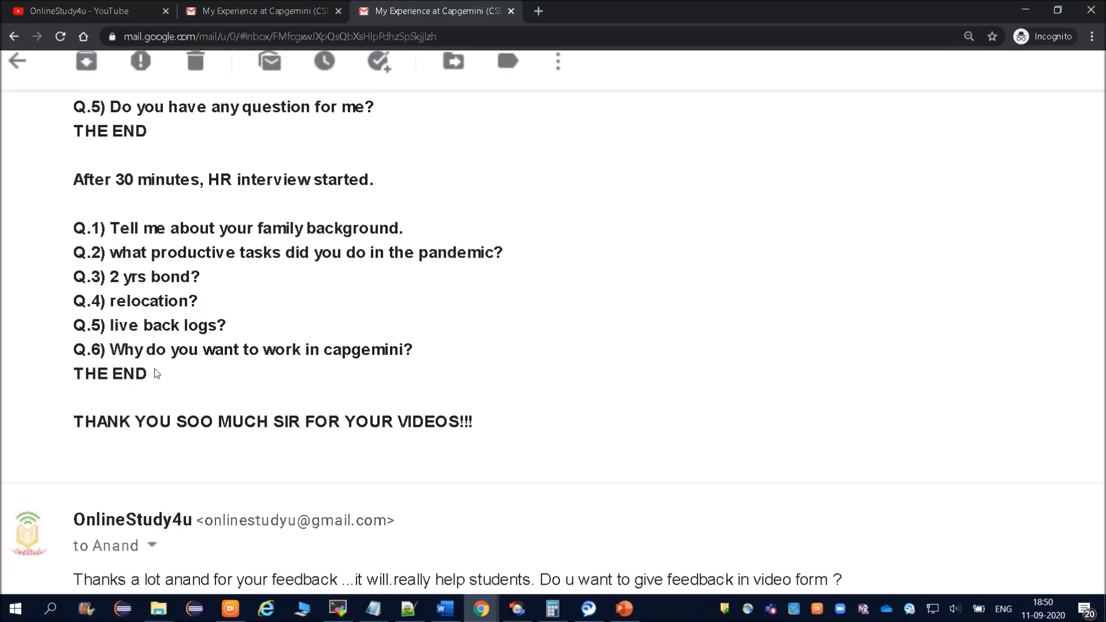
{"action": "mouse_move", "coordinate": [460, 414]}
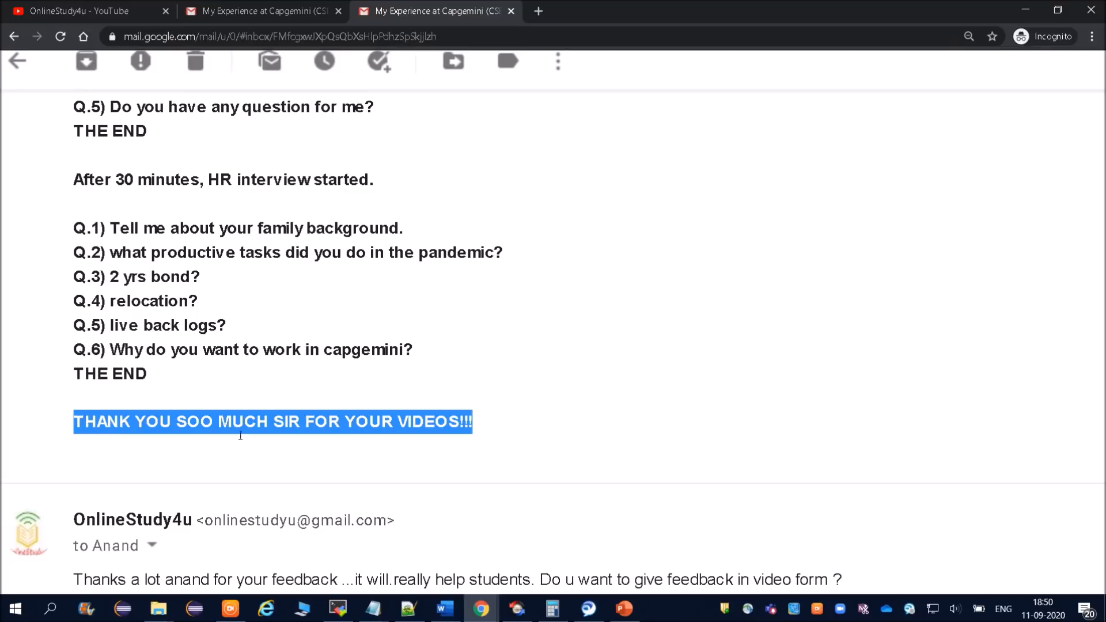
{"action": "mouse_move", "coordinate": [296, 447]}
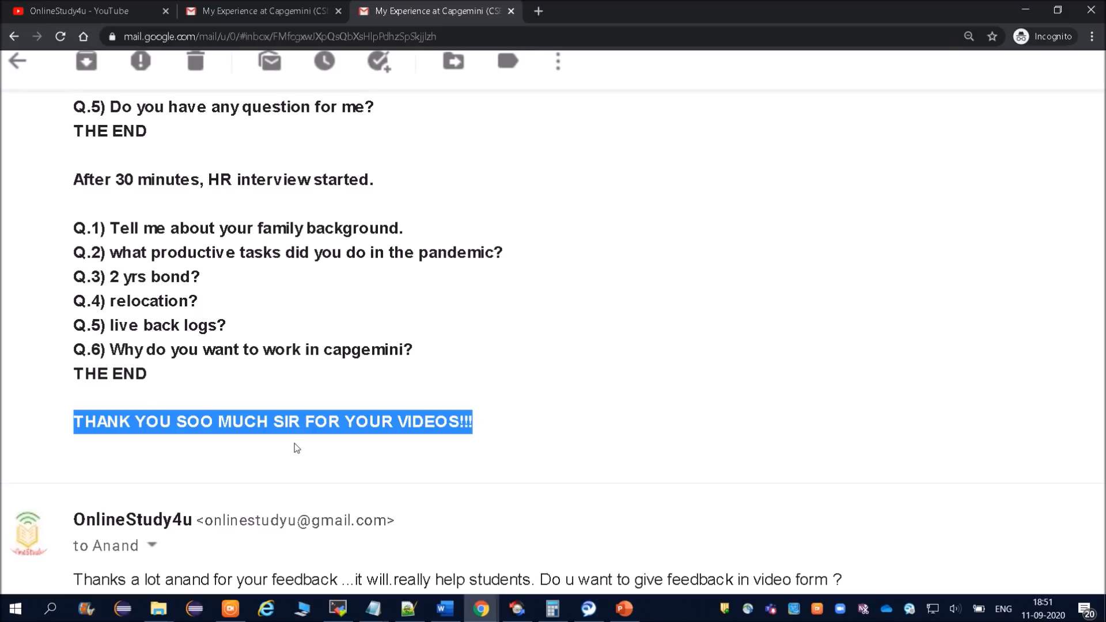
{"action": "left_click", "coordinate": [482, 428]}
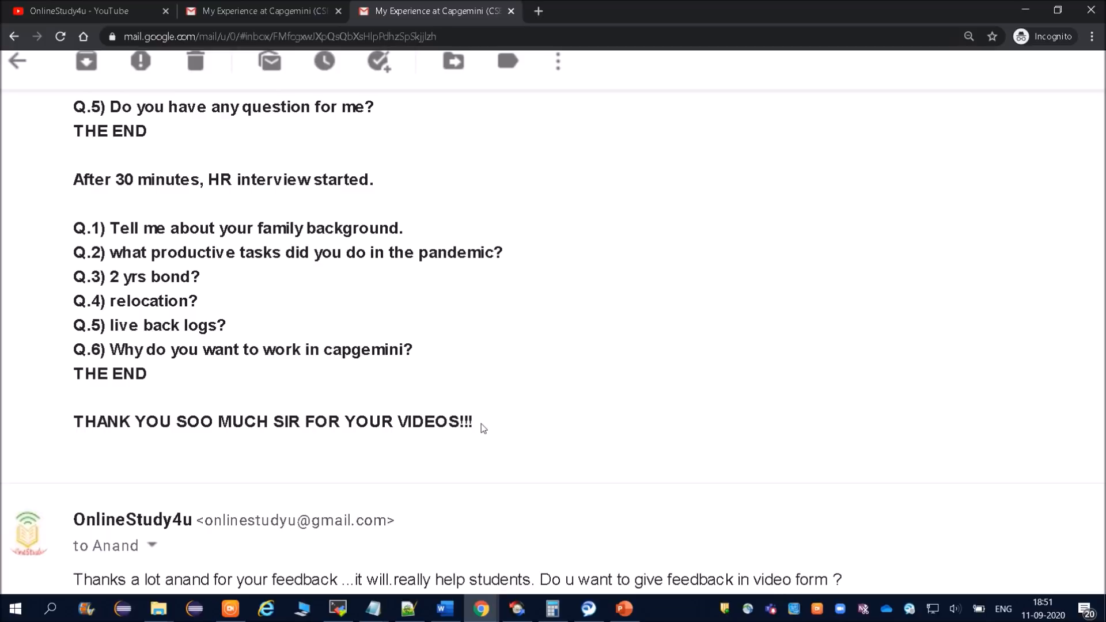
{"action": "triple_click", "coordinate": [273, 421]}
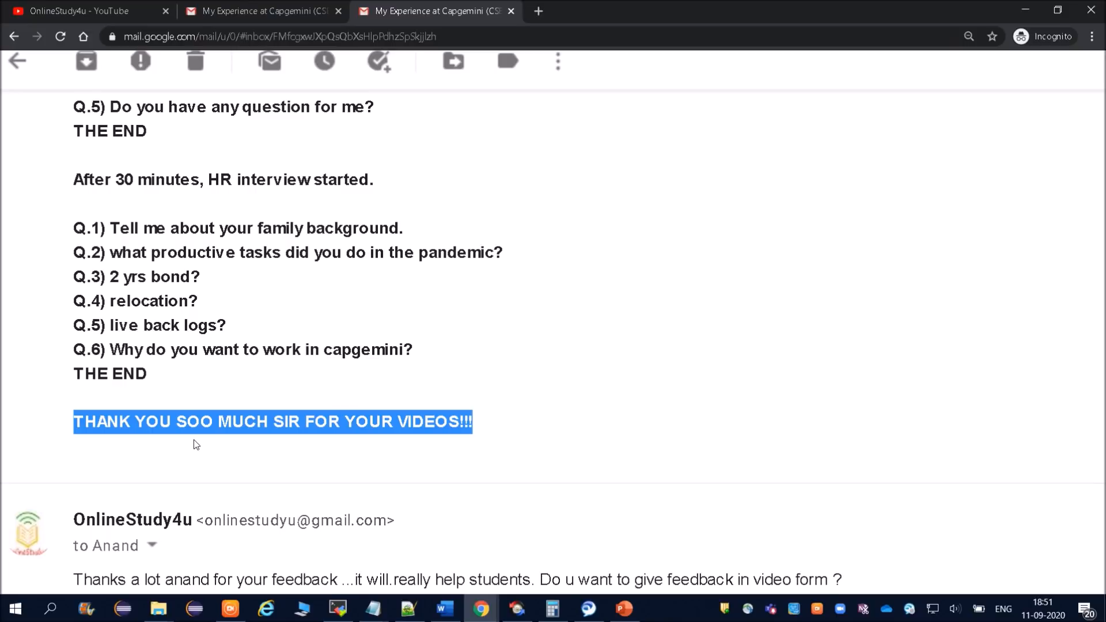
{"action": "left_click", "coordinate": [84, 11]}
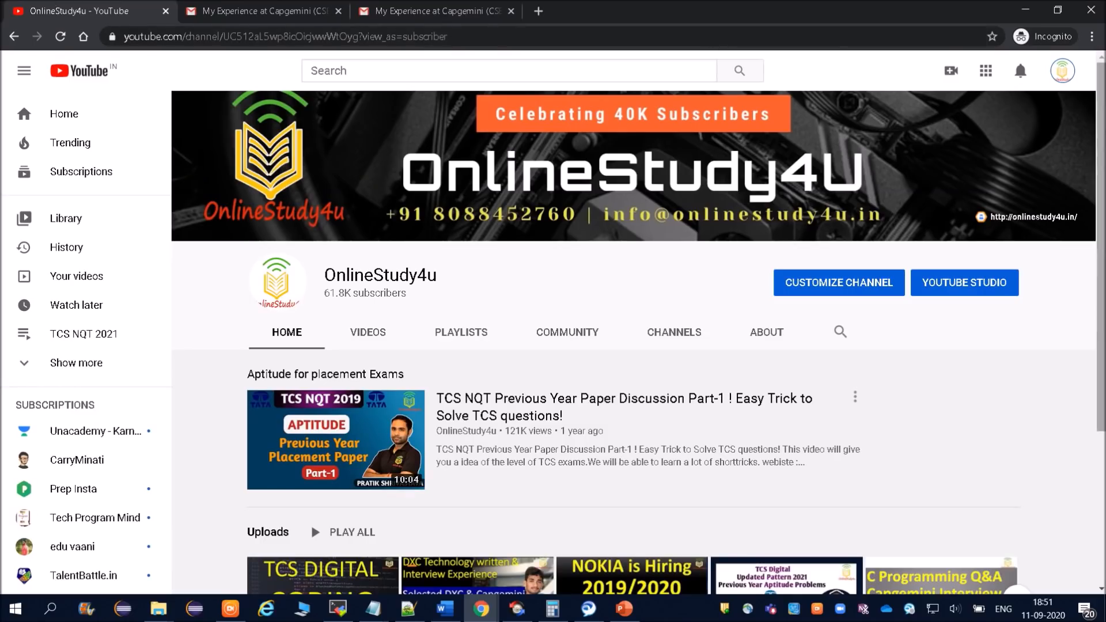
Page through the channel's Uploads row to the Capgemini interview videos, then return to the interview e-mail.
{"action": "scroll", "scroll_direction": "down", "scroll_amount": 3}
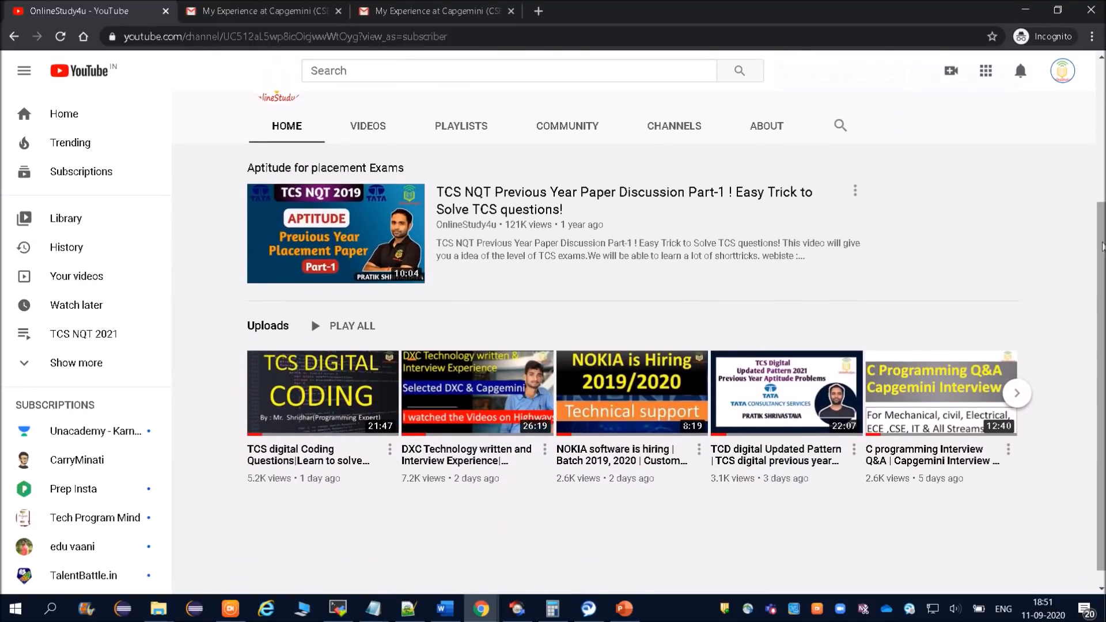
{"action": "left_click", "coordinate": [1017, 392]}
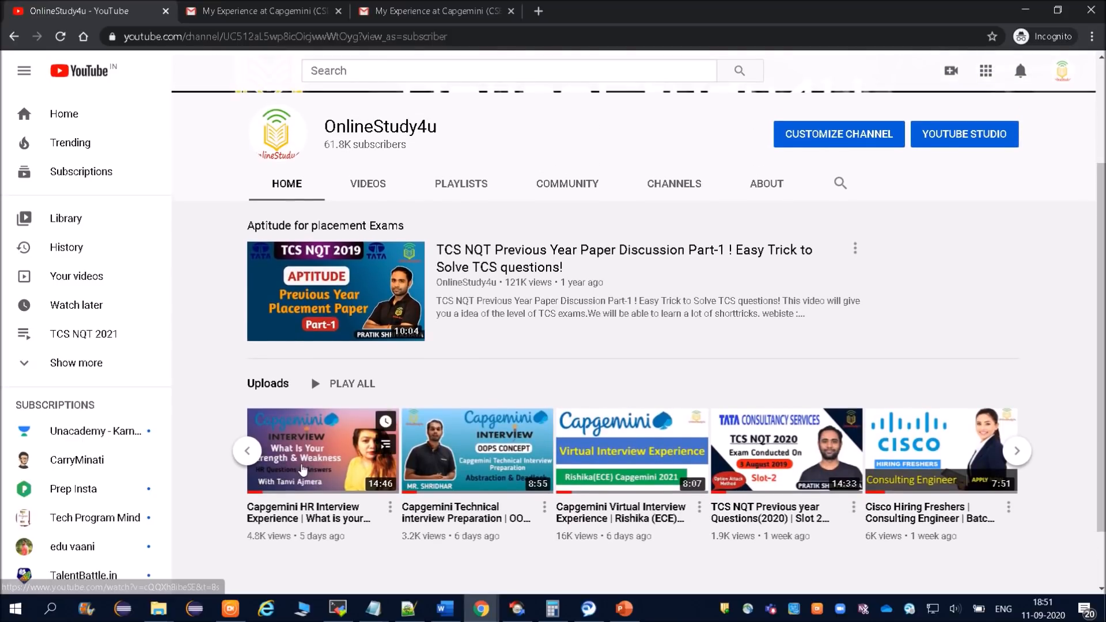
{"action": "left_click", "coordinate": [434, 10]}
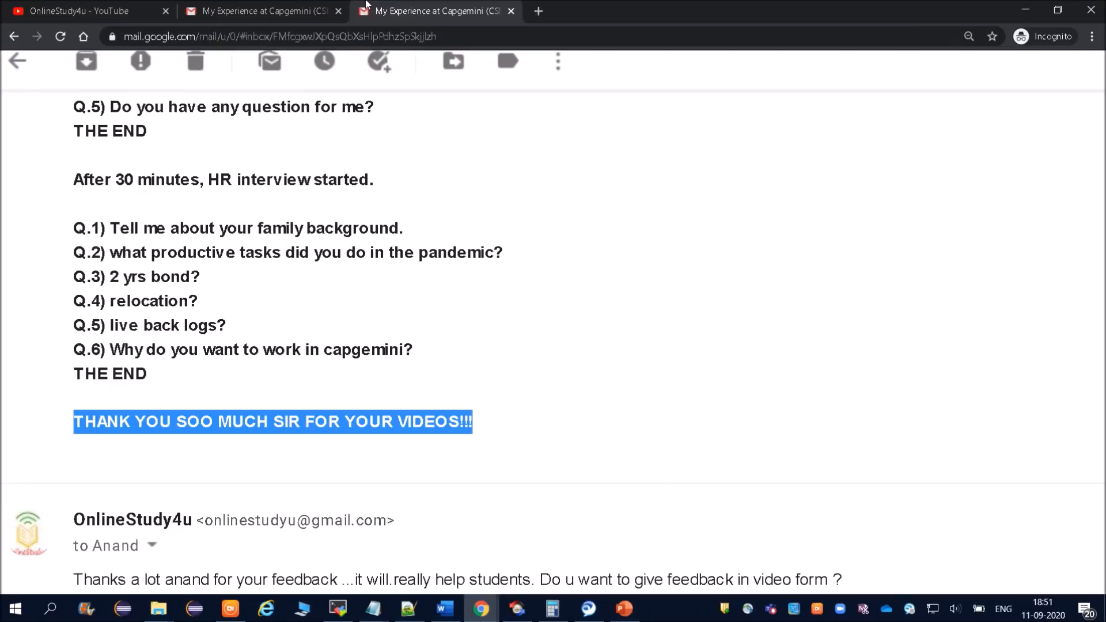
{"action": "mouse_move", "coordinate": [579, 378]}
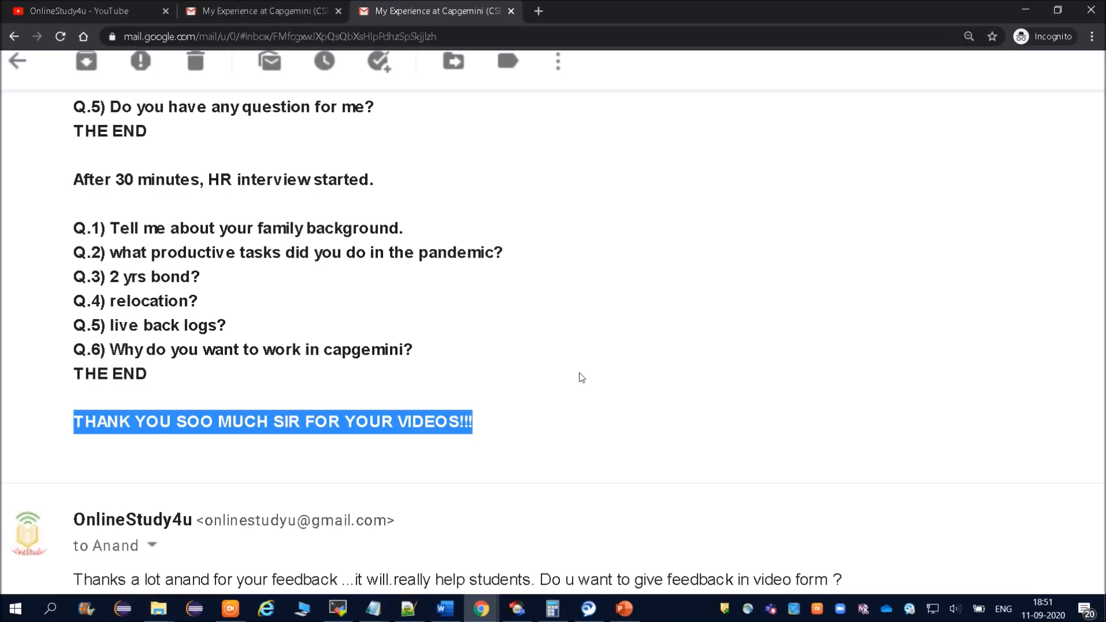
{"action": "mouse_move", "coordinate": [561, 4]}
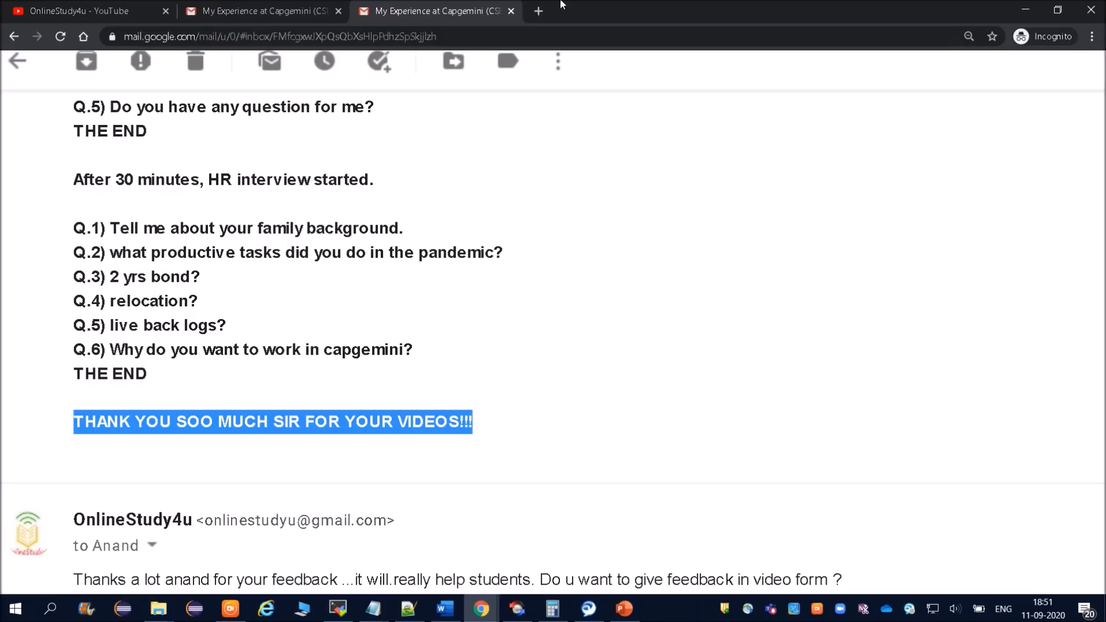
Open a new browser tab to load onlinestudy4u.in.
{"action": "left_click", "coordinate": [538, 10]}
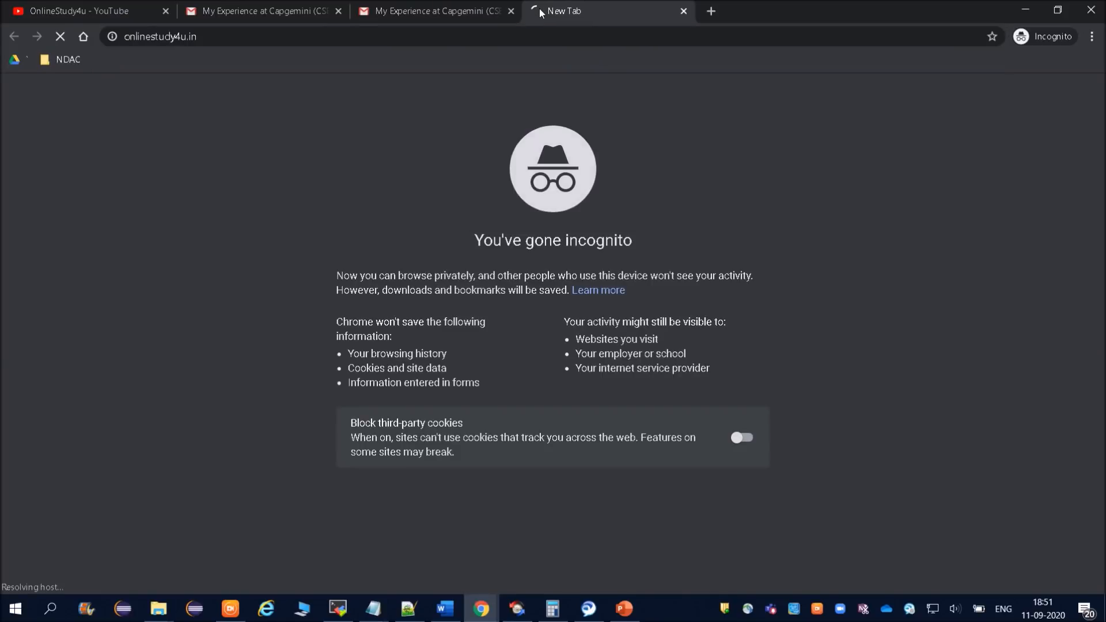
Open Premium Materials > Video Materials and look over the Capgemini and TCS course cards and prices.
{"action": "left_click", "coordinate": [531, 98]}
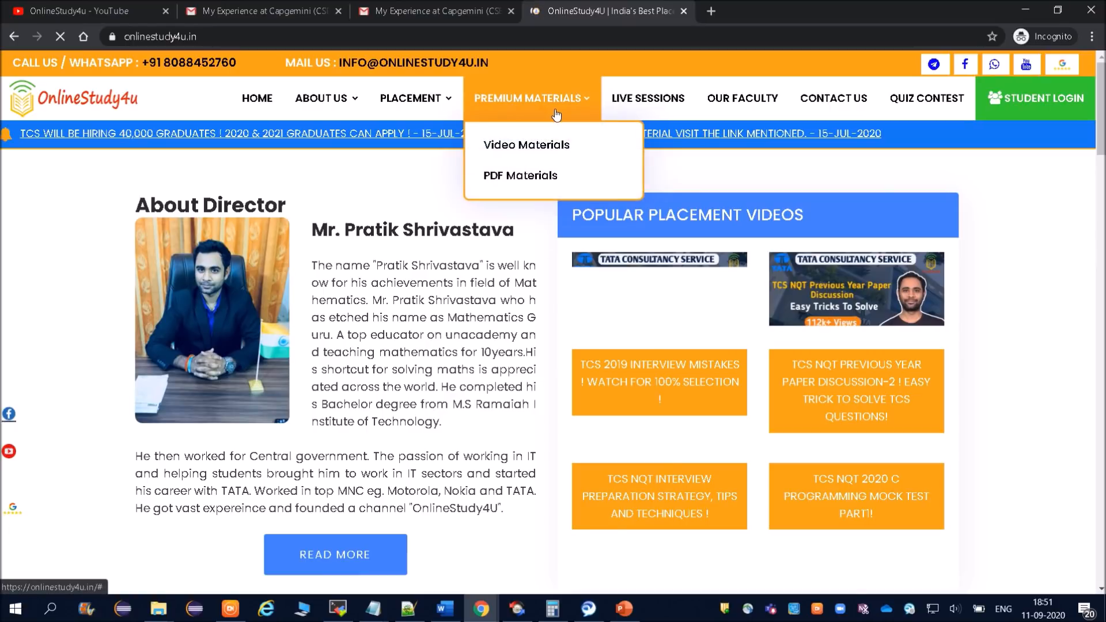
{"action": "left_click", "coordinate": [526, 145]}
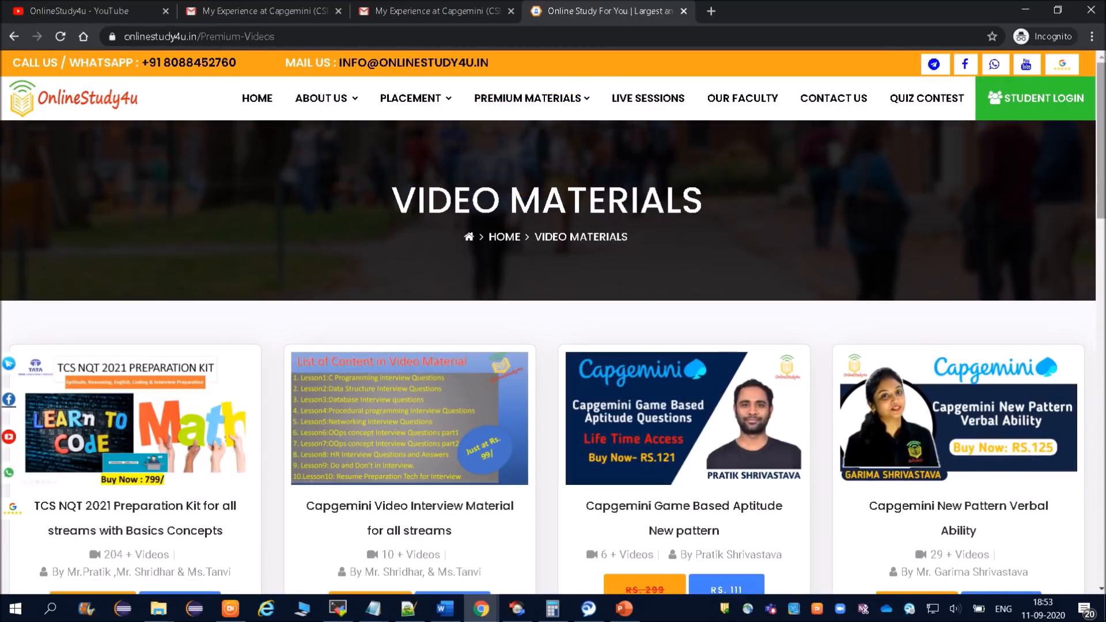
{"action": "scroll", "scroll_direction": "down", "scroll_amount": 3}
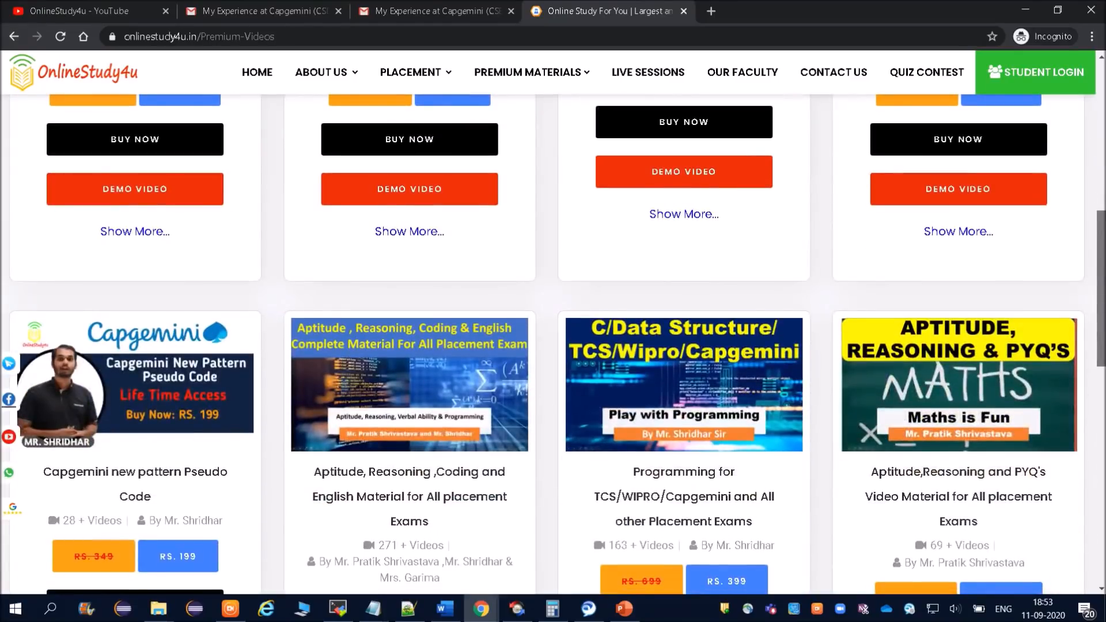
{"action": "scroll", "scroll_direction": "up", "scroll_amount": 3}
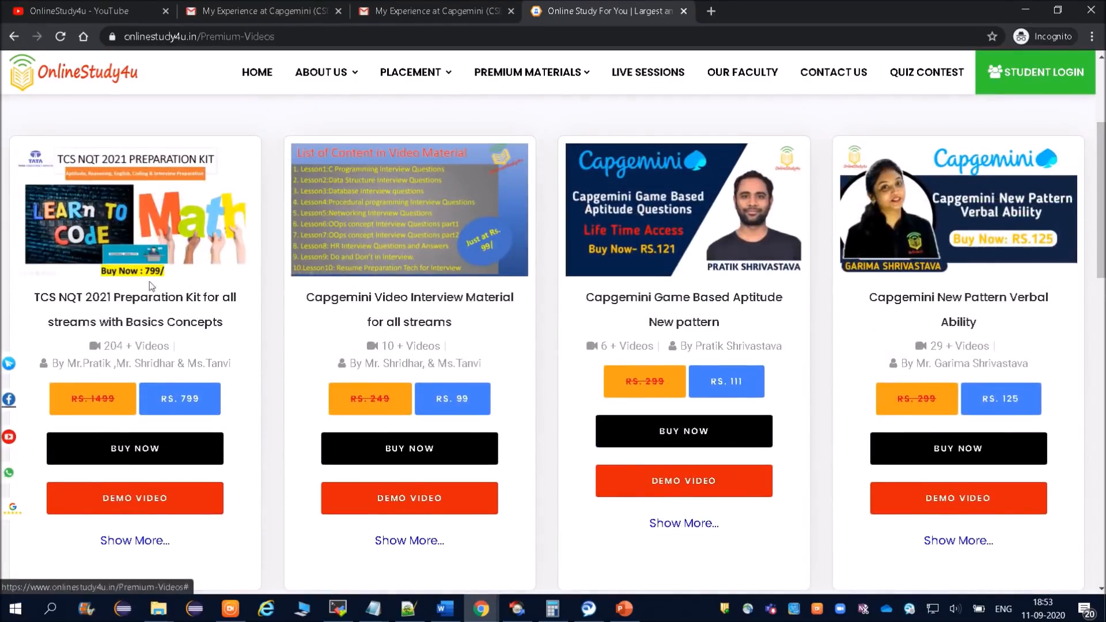
{"action": "mouse_move", "coordinate": [57, 242]}
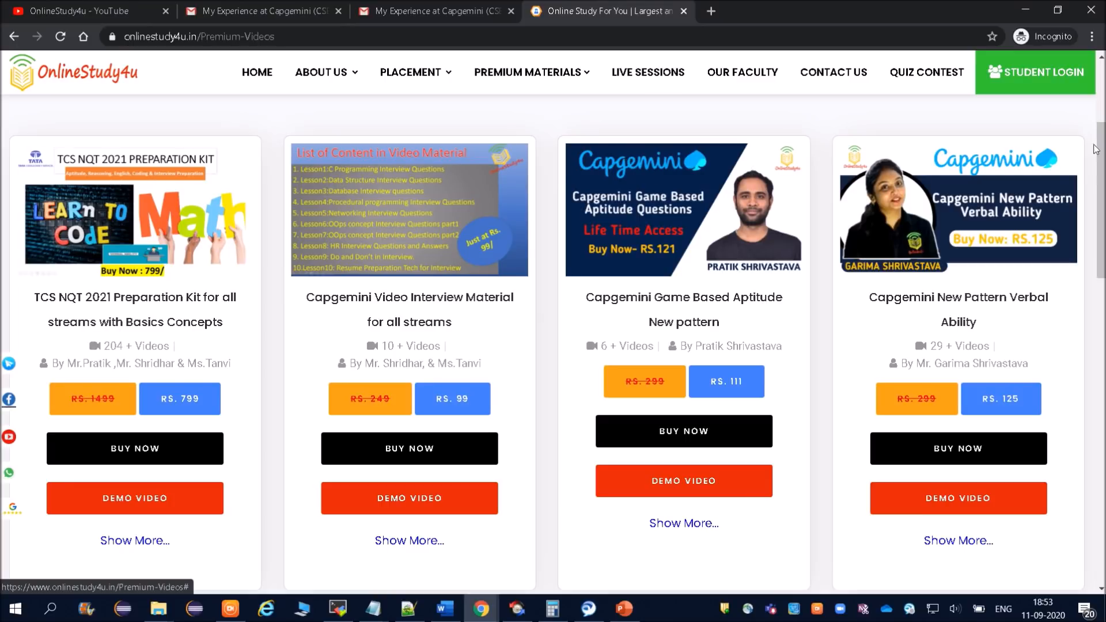
{"action": "scroll", "scroll_direction": "down", "scroll_amount": 3}
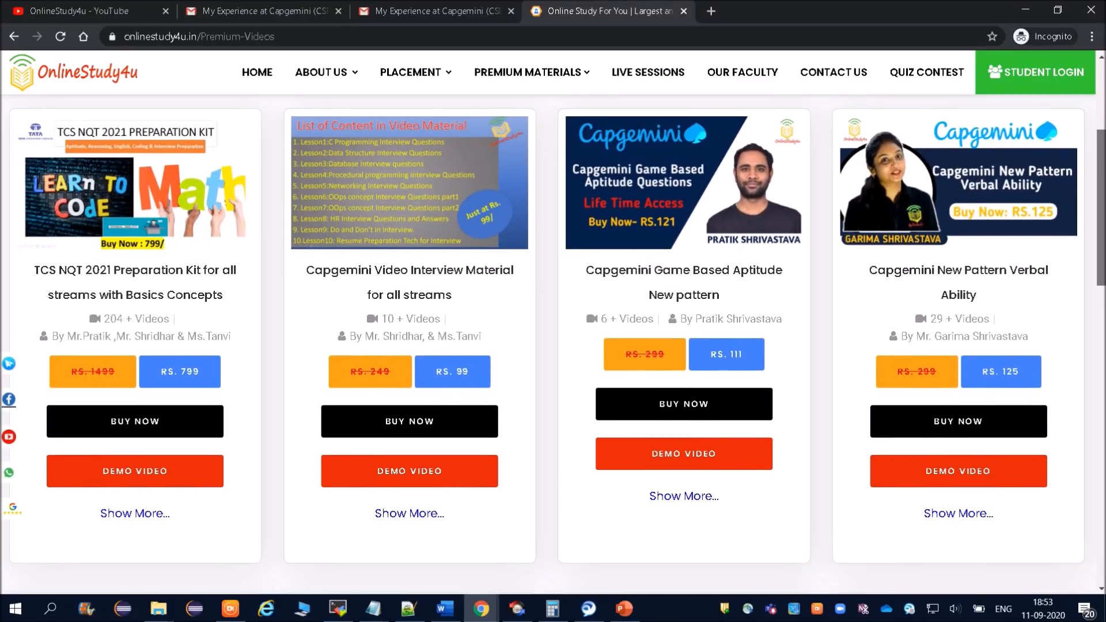
{"action": "mouse_move", "coordinate": [451, 372]}
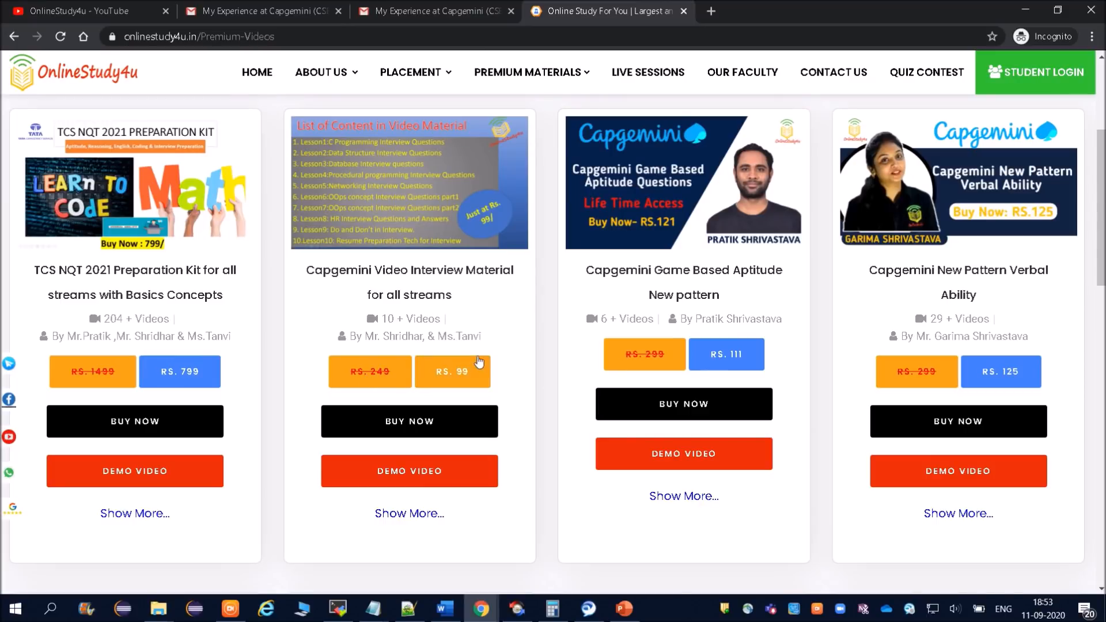
{"action": "mouse_move", "coordinate": [726, 353]}
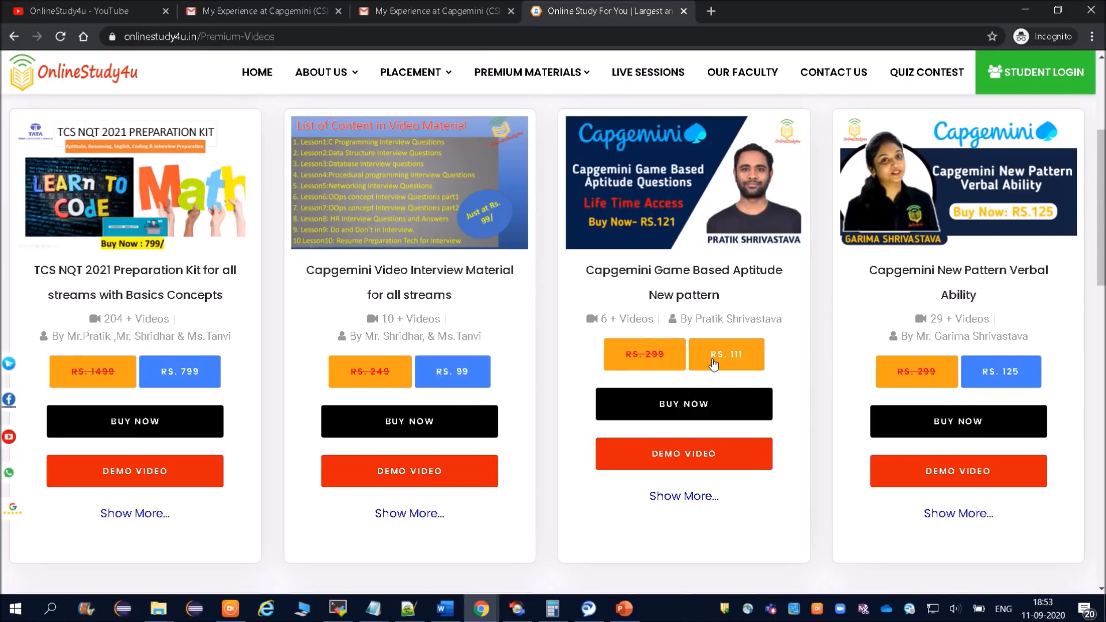
{"action": "scroll", "scroll_direction": "down", "scroll_amount": 3}
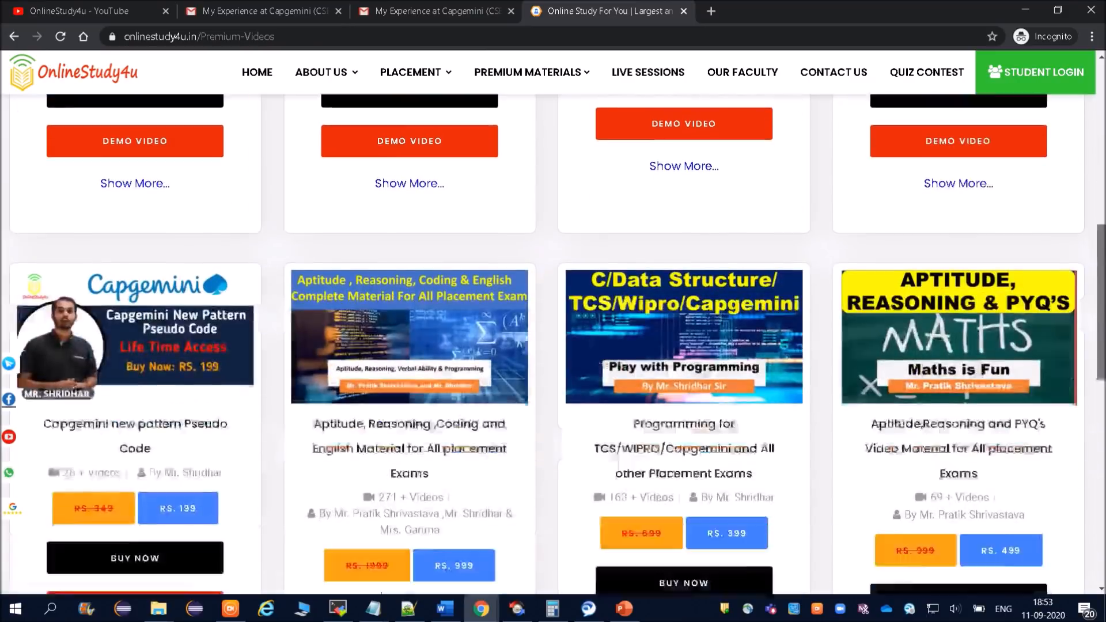
{"action": "scroll", "scroll_direction": "up", "scroll_amount": 3}
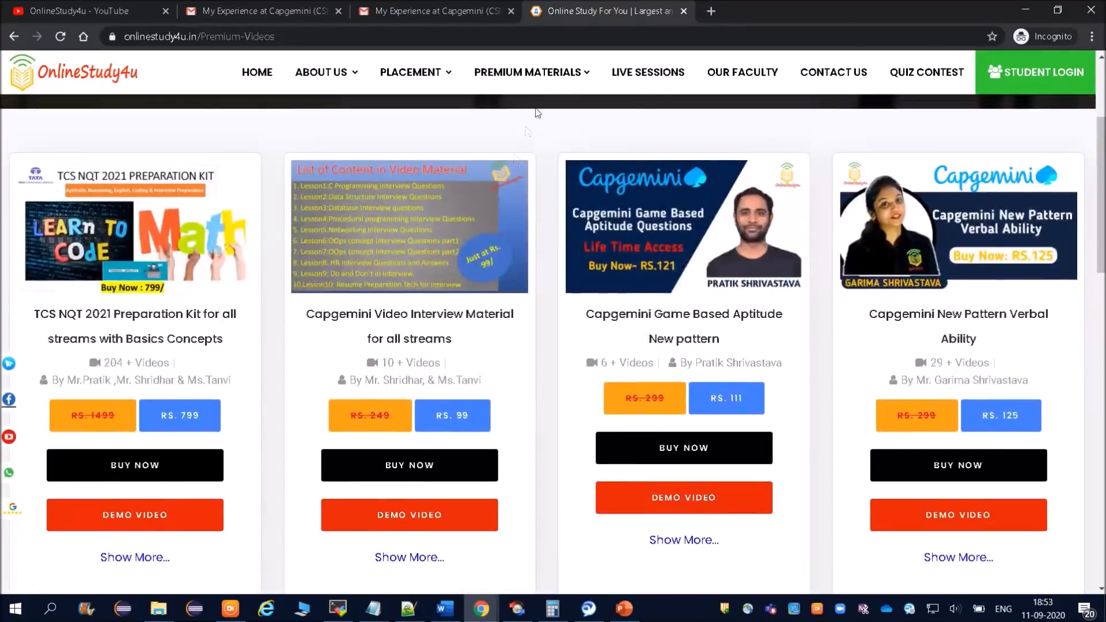
Switch to Premium Materials > PDF Materials listing the Capgemini, TCS and Wipro interview packs.
{"action": "left_click", "coordinate": [528, 72]}
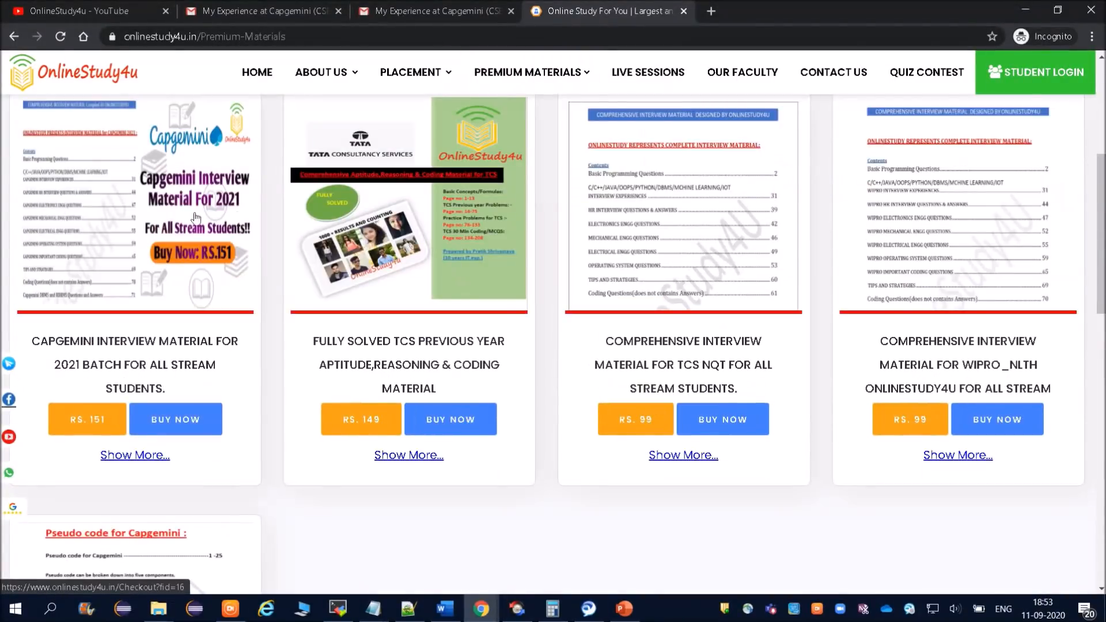
{"action": "mouse_move", "coordinate": [169, 335]}
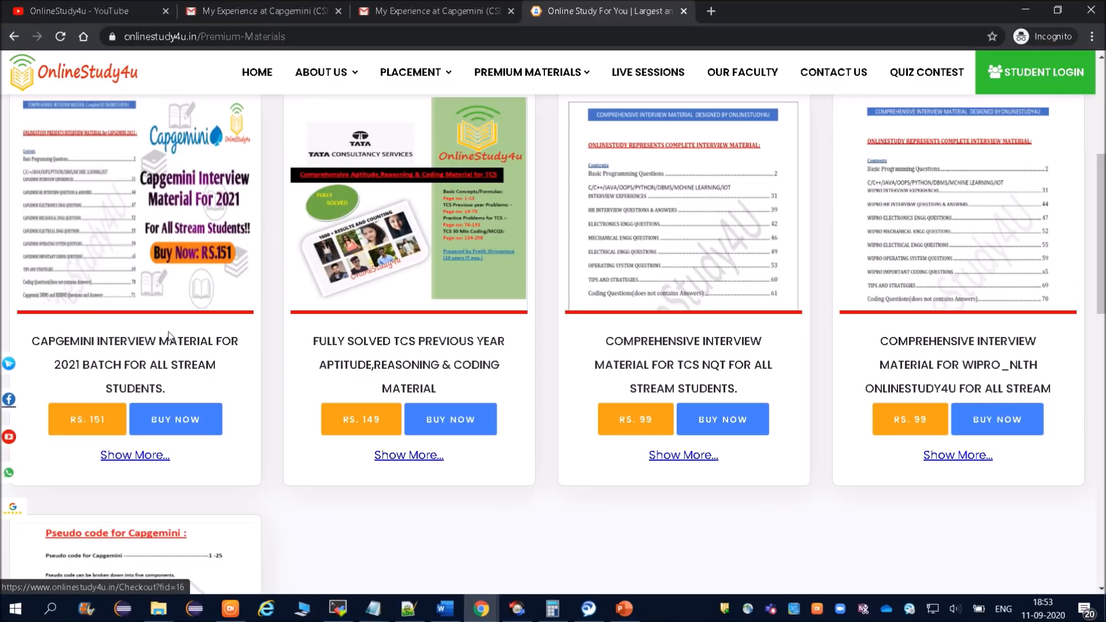
{"action": "mouse_move", "coordinate": [84, 385]}
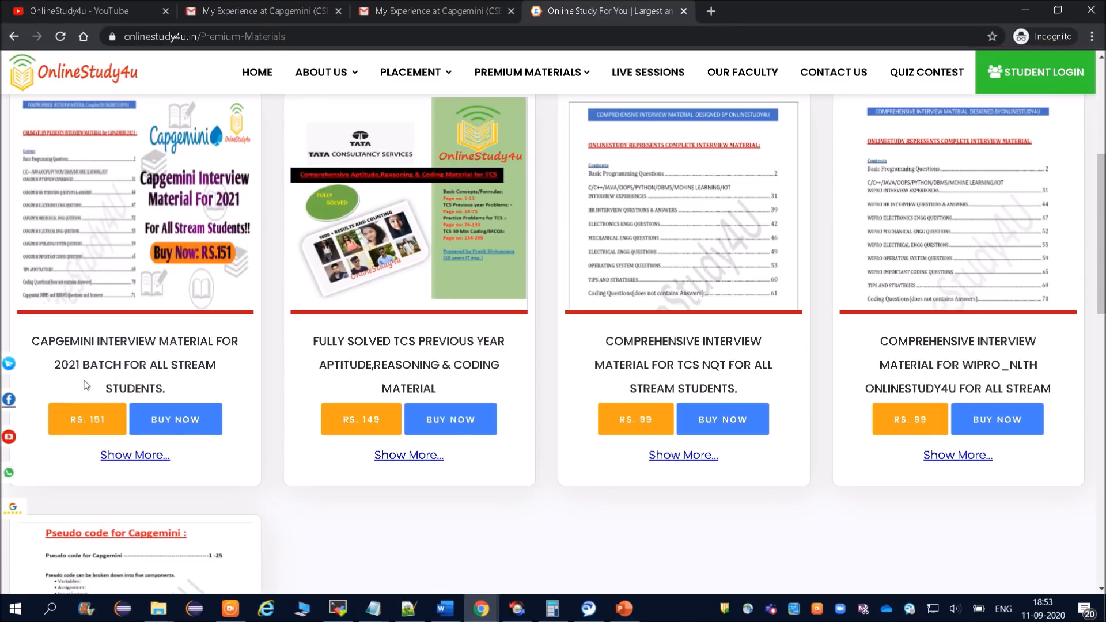
{"action": "mouse_move", "coordinate": [203, 375]}
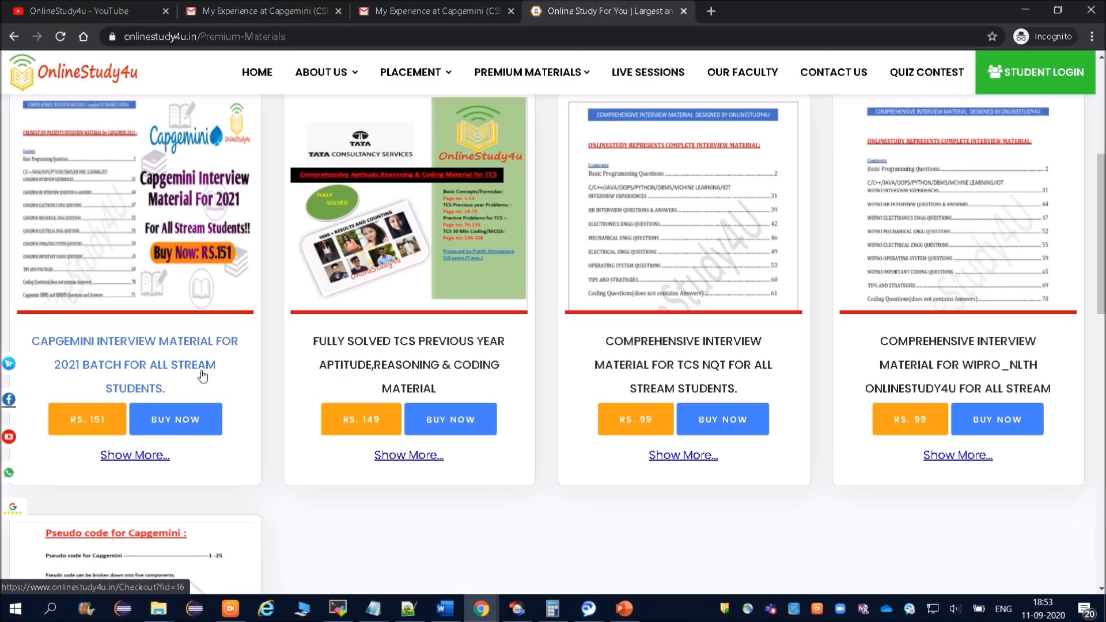